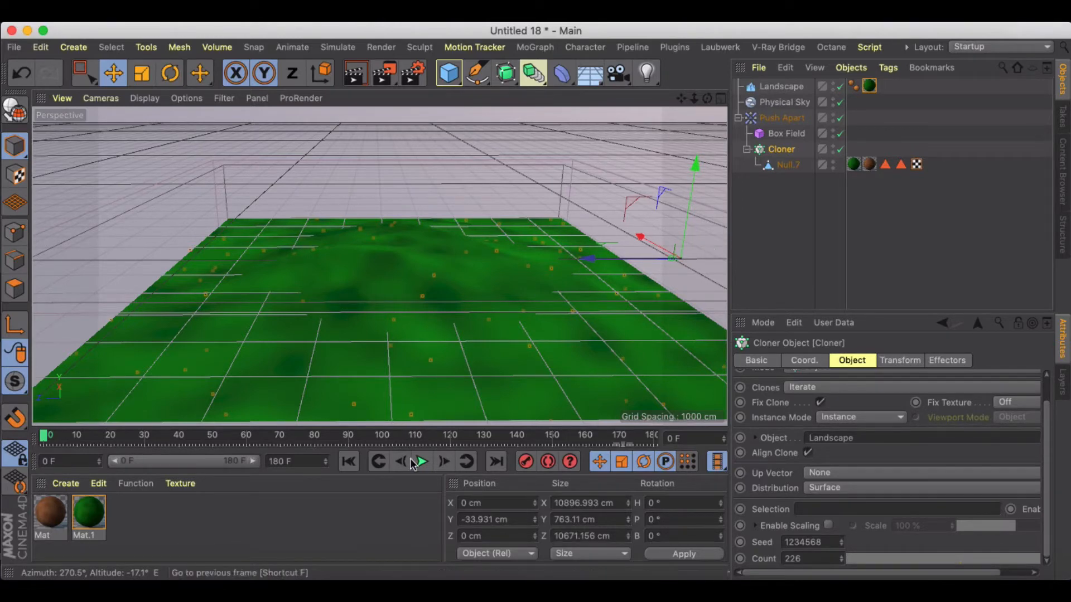
# - Preview the finished tree-growth animation by playing and scrubbing the timeline
pyautogui.click(422, 462)
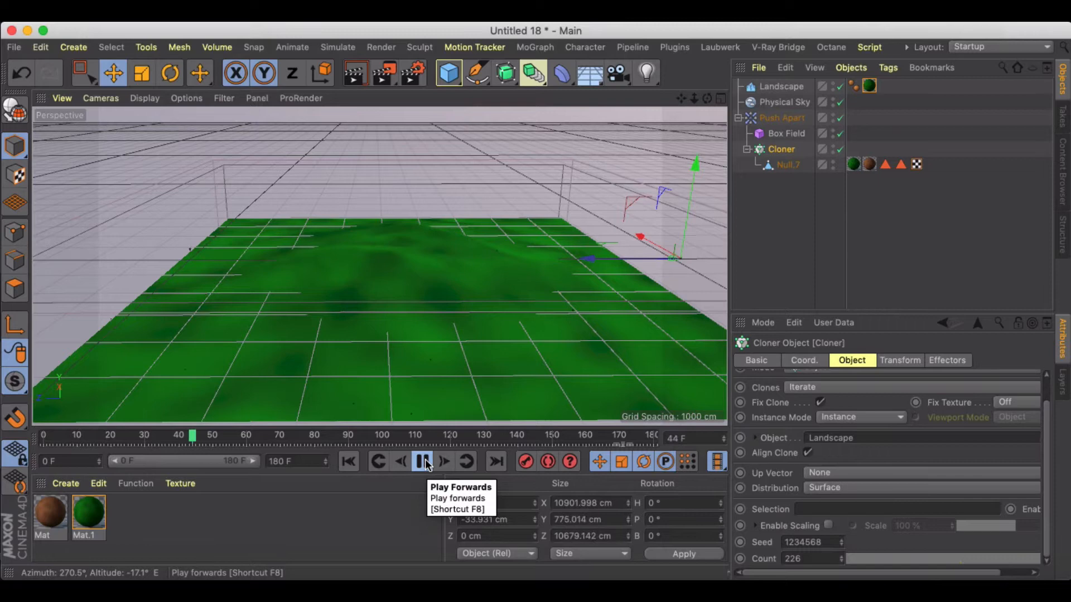
pyautogui.click(422, 462)
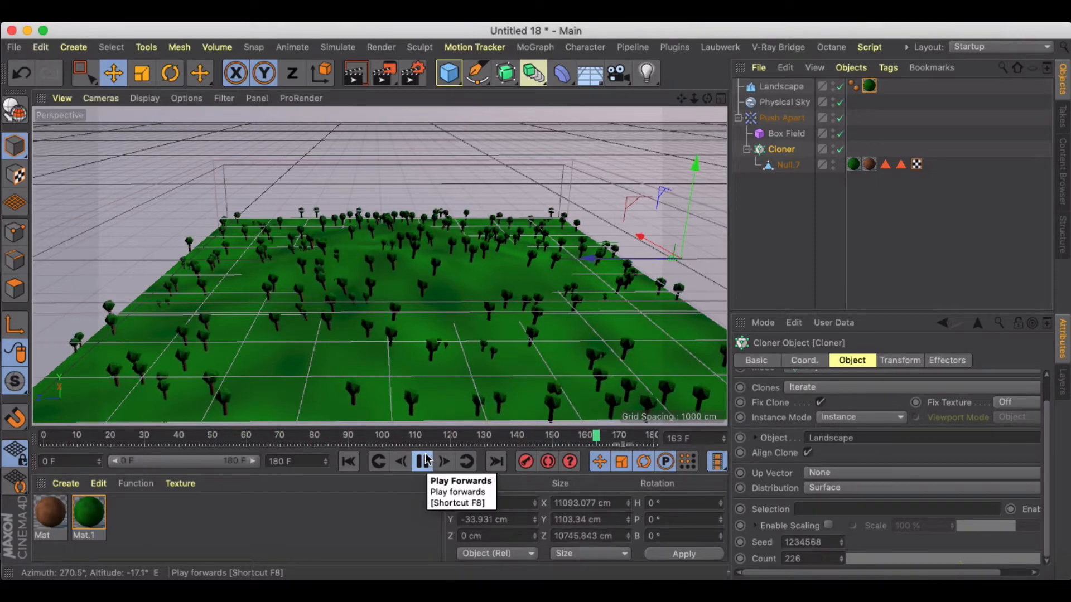
pyautogui.click(422, 461)
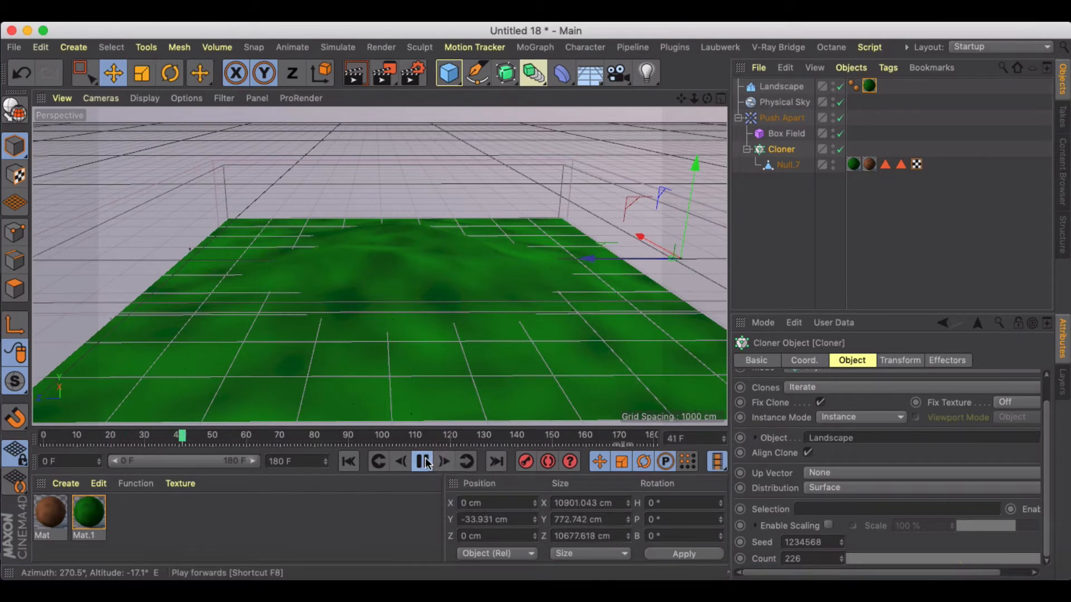
pyautogui.click(422, 461)
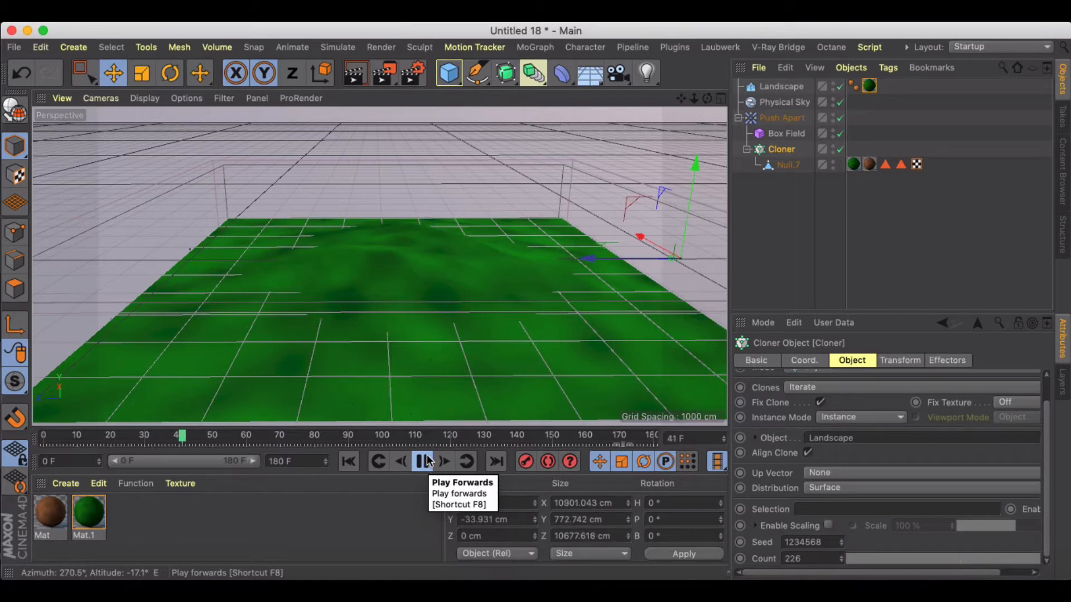
pyautogui.click(422, 462)
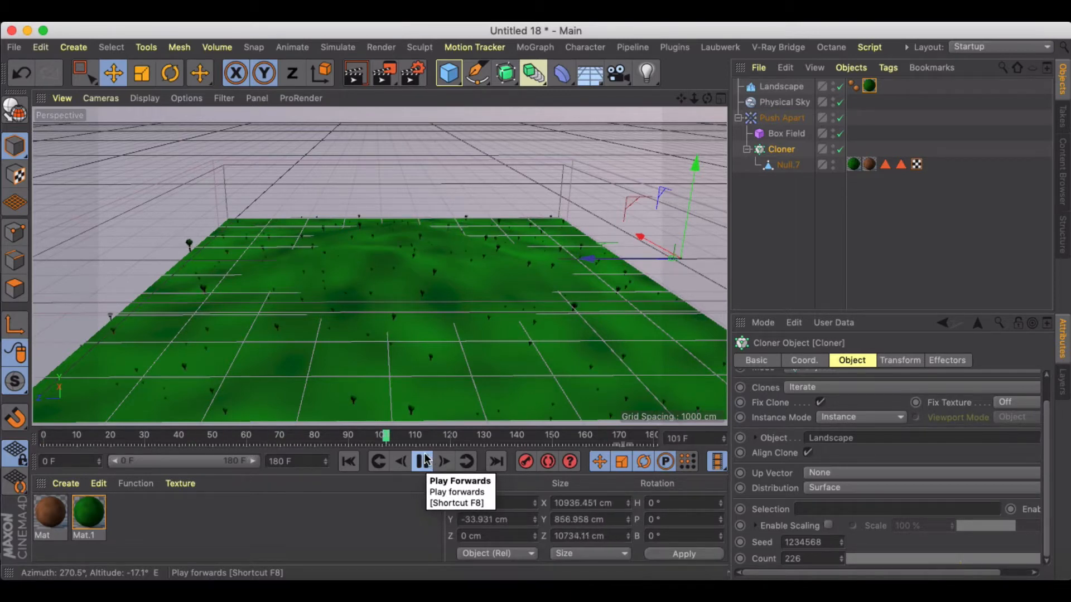
pyautogui.click(421, 461)
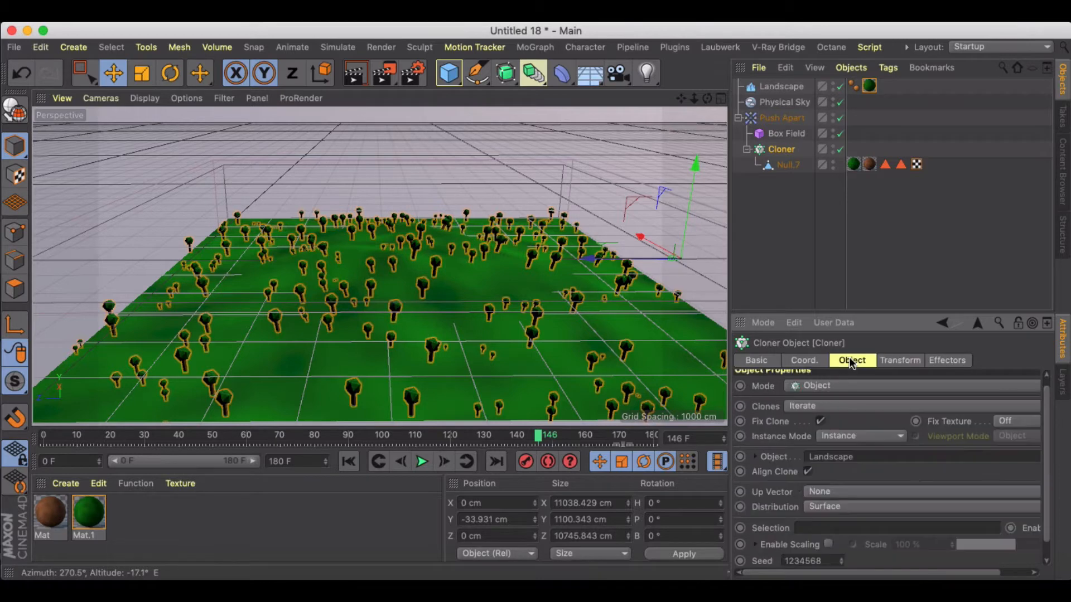
pyautogui.moveTo(539, 435); pyautogui.dragTo(482, 435)
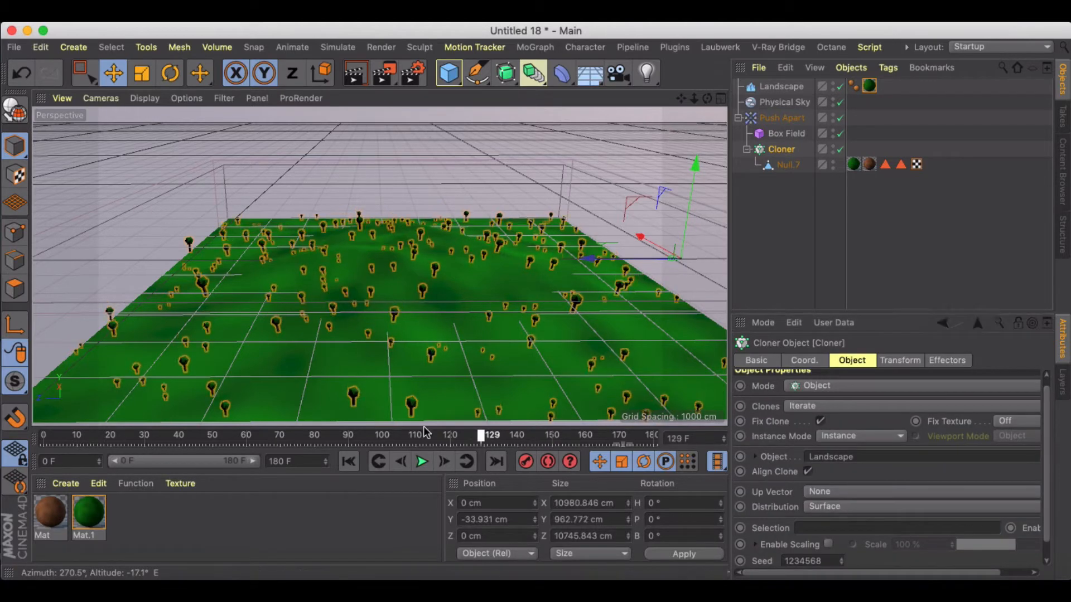
pyautogui.moveTo(482, 434); pyautogui.dragTo(621, 434)
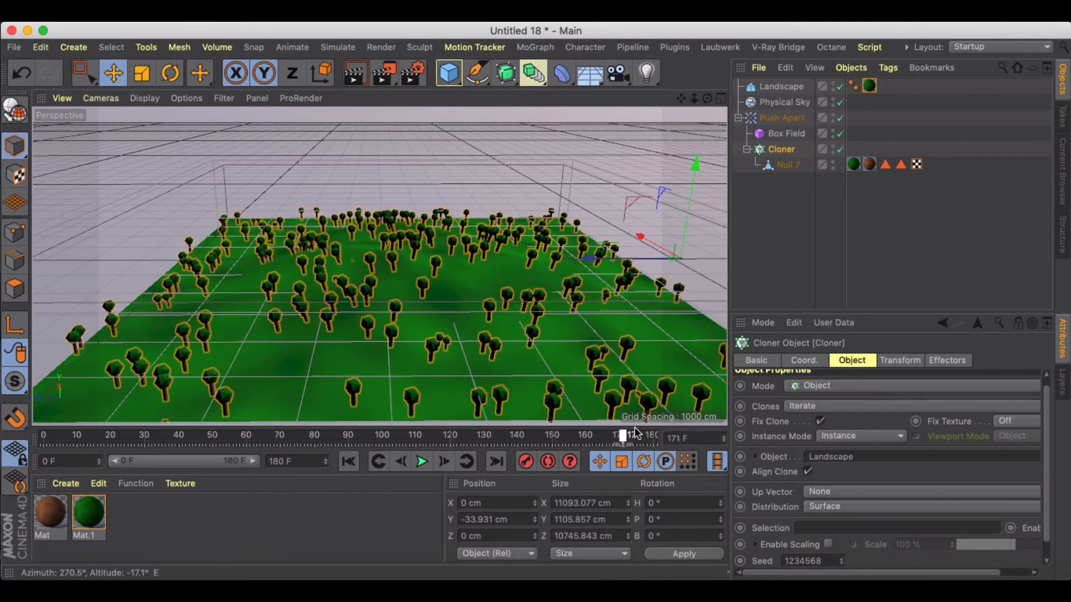
pyautogui.moveTo(620, 434); pyautogui.dragTo(402, 434)
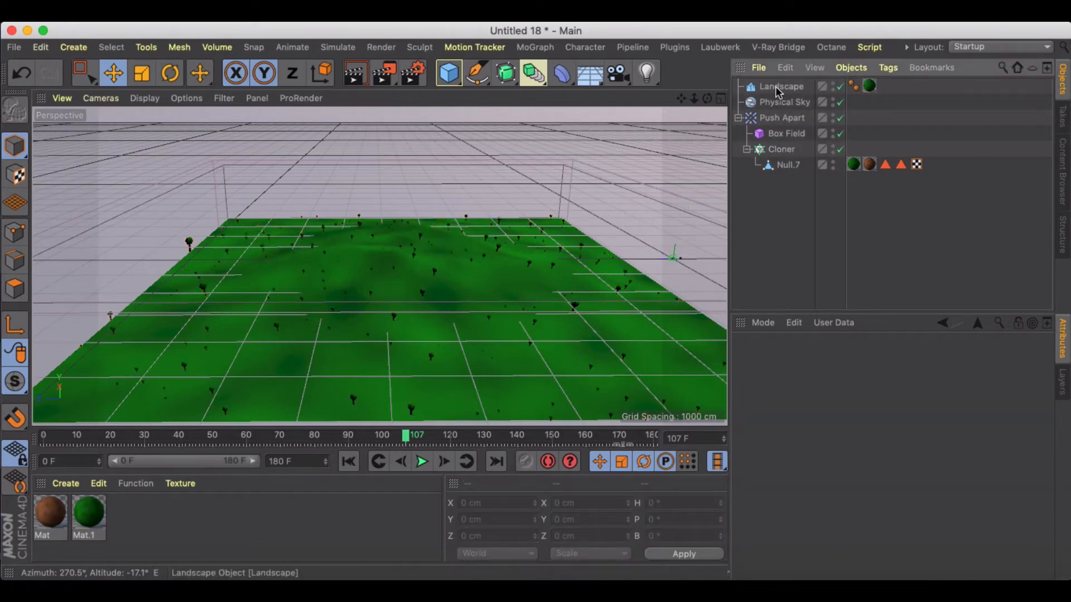
# - Select the Landscape object and bring up its green material for editing
pyautogui.click(784, 101)
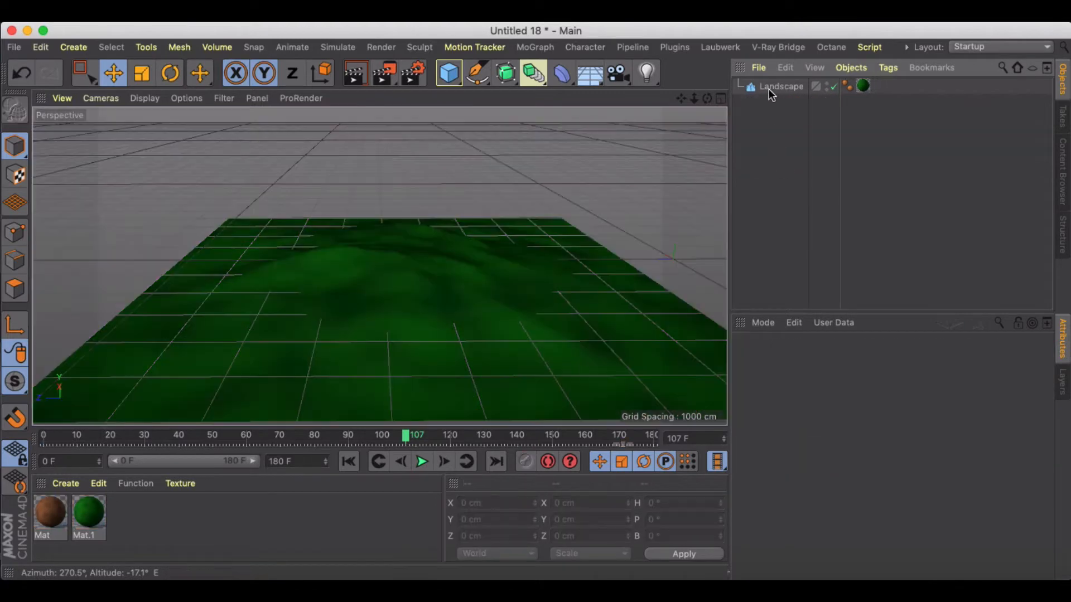
pyautogui.click(780, 86)
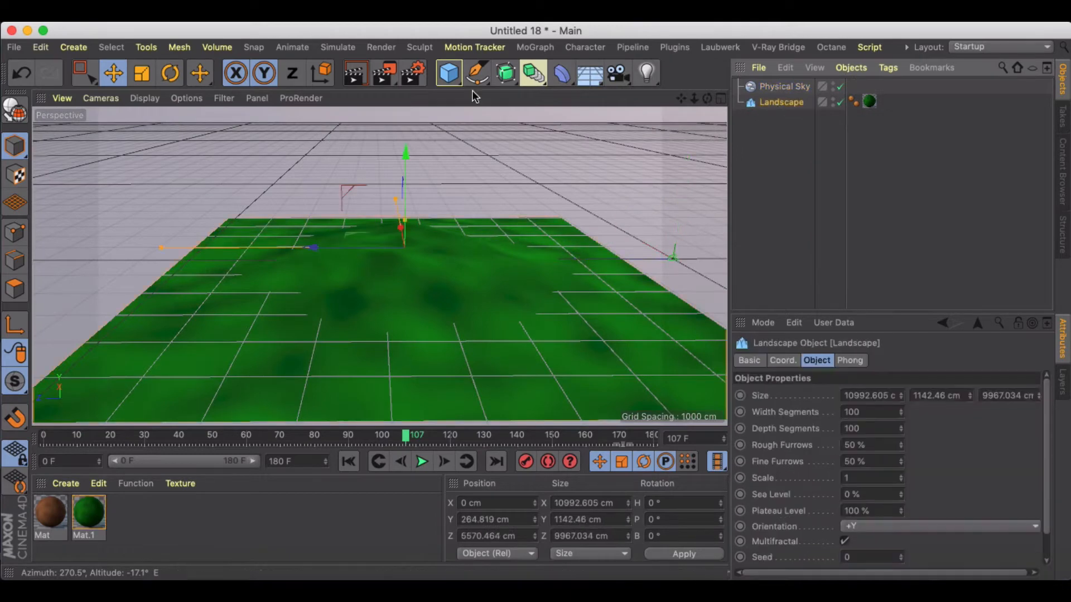
pyautogui.click(448, 72)
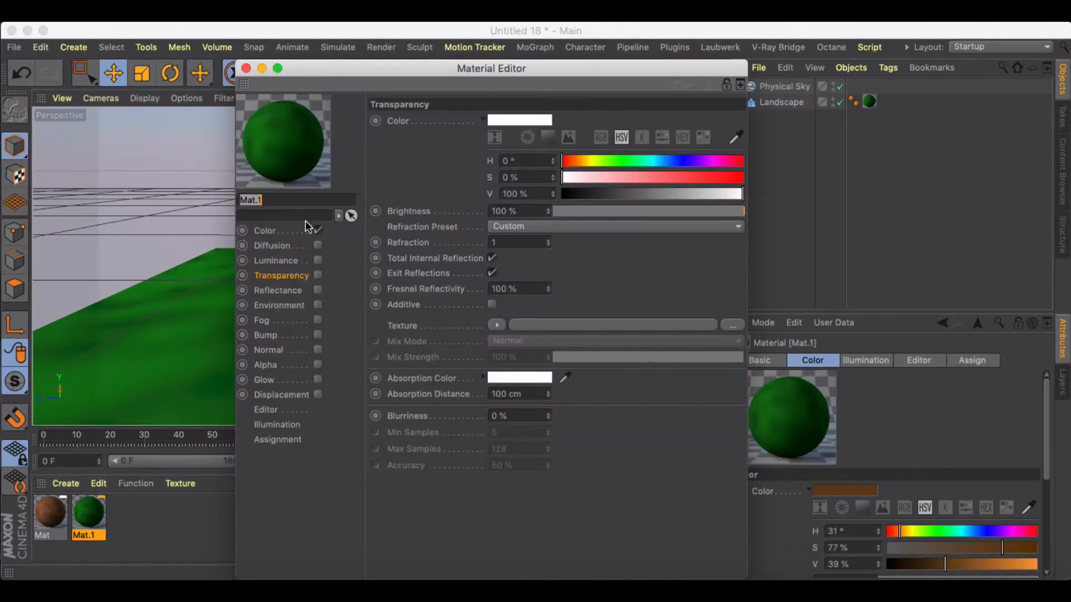
# - Check Mat.1's green colour and noise, close the editor and paste in the tree (Null.7)
pyautogui.click(266, 230)
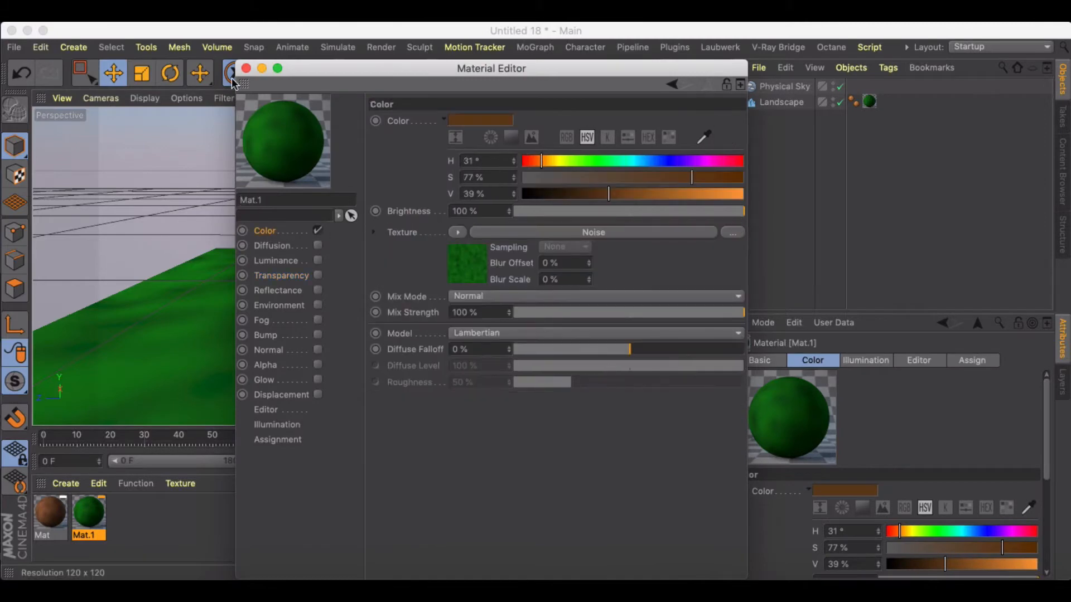
pyautogui.click(246, 68)
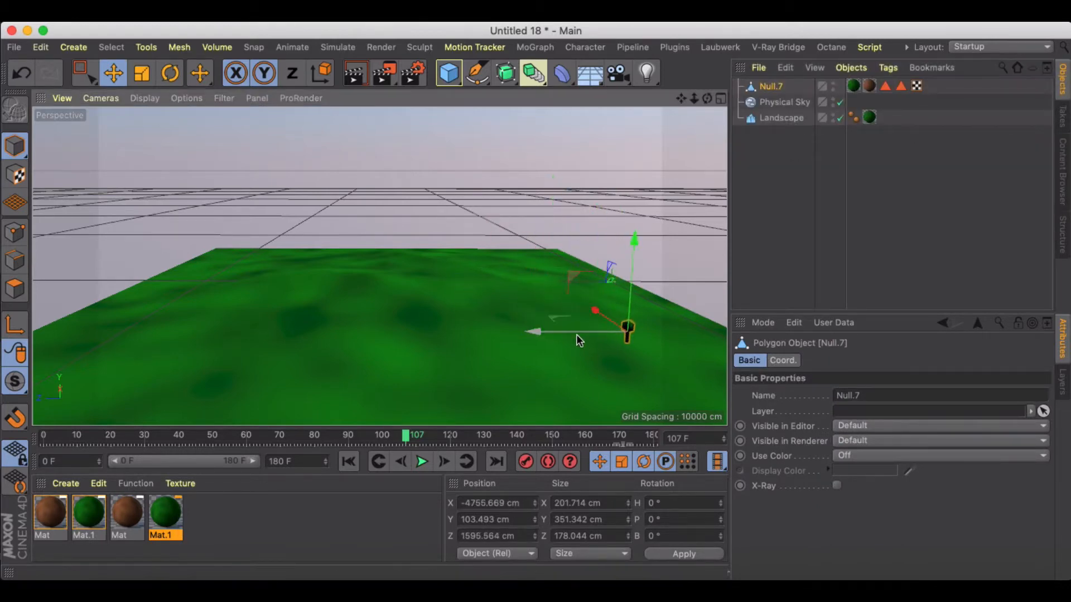
# - Move the tree toward the landscape centre, delete the duplicate Mat bark material, and select the tree
pyautogui.moveTo(627, 331); pyautogui.dragTo(415, 321)
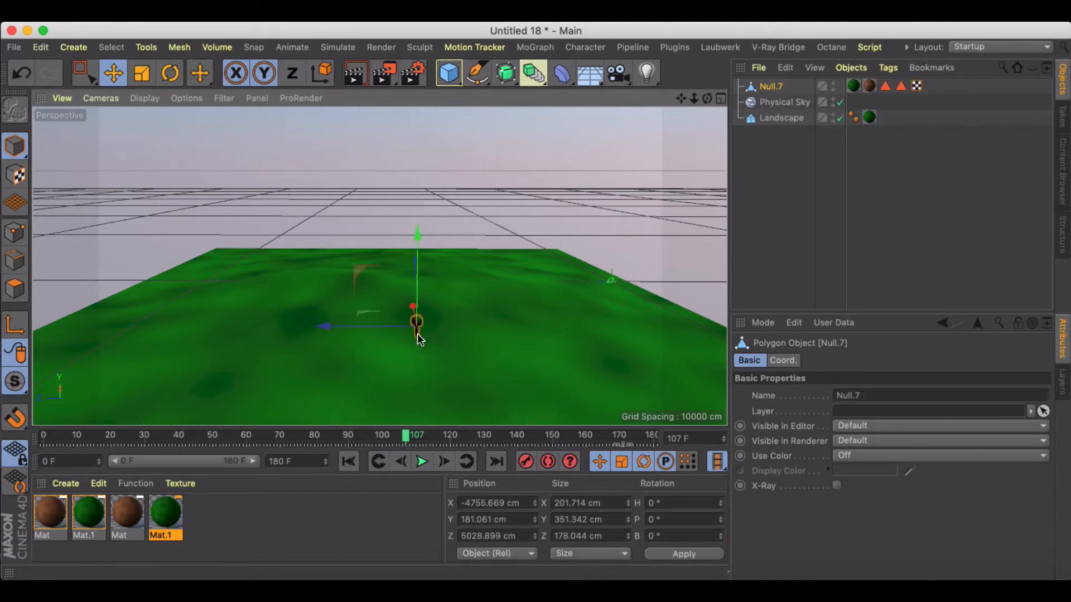
pyautogui.moveTo(416, 334); pyautogui.dragTo(297, 321)
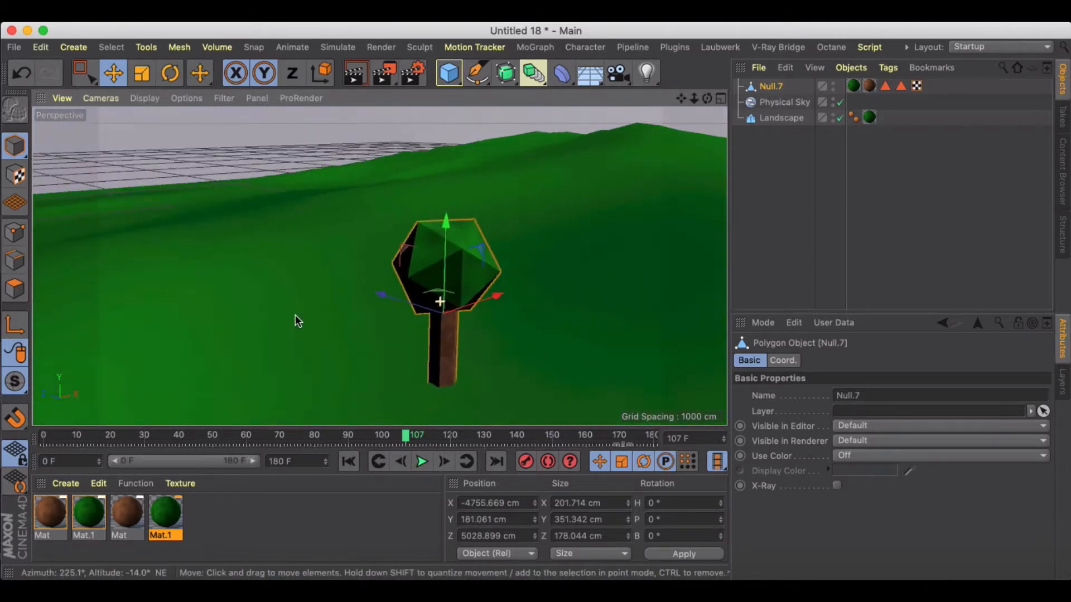
pyautogui.click(135, 483)
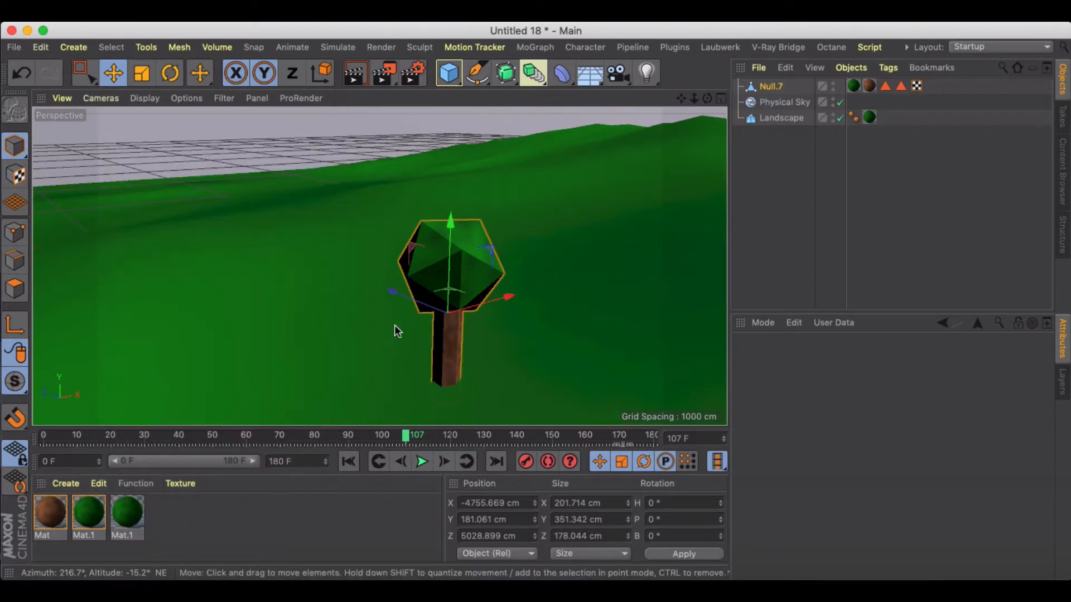
pyautogui.moveTo(398, 331); pyautogui.dragTo(724, 151)
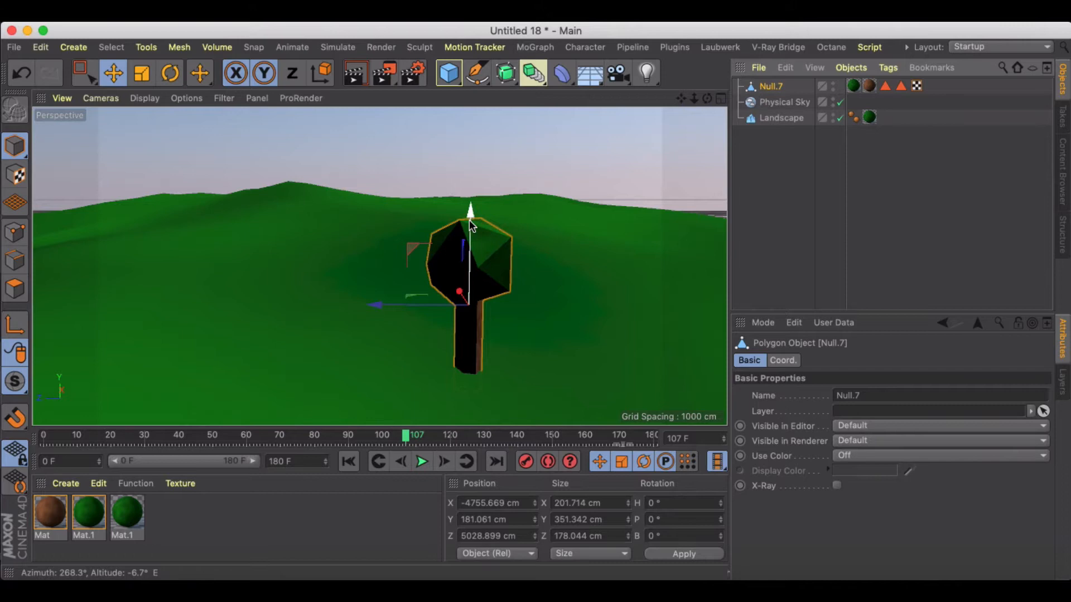
pyautogui.click(179, 47)
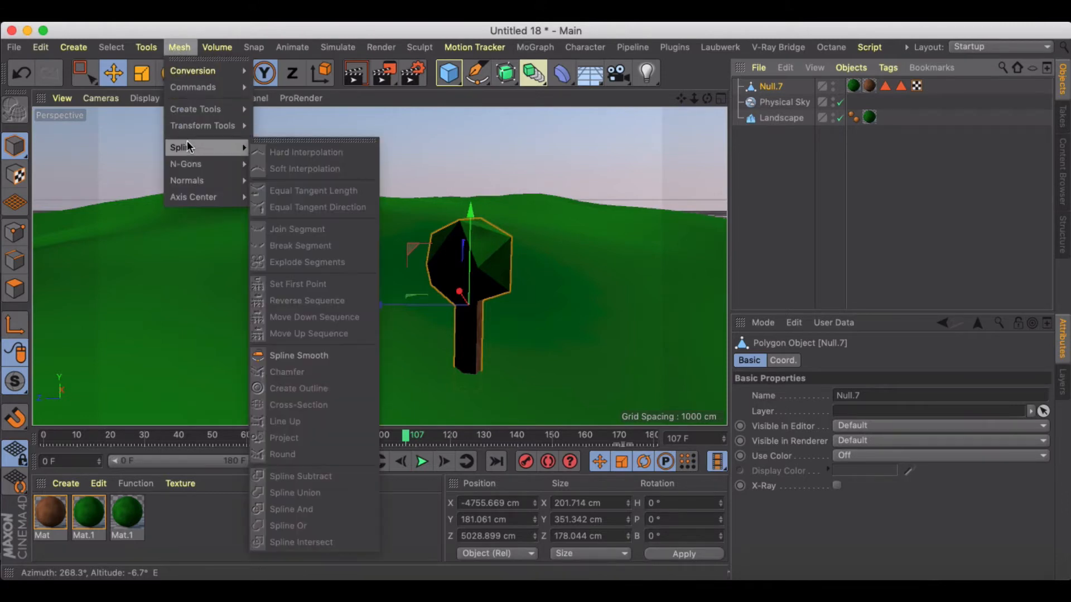
# - Use Axis Center with Y at -100% to drop the tree's pivot to the trunk base
pyautogui.click(193, 196)
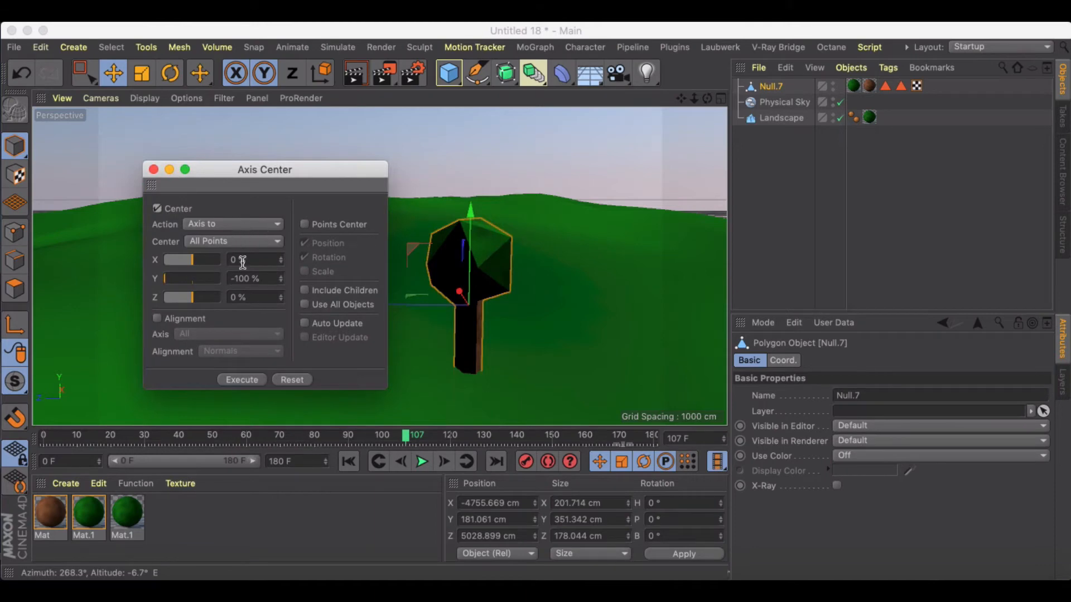
pyautogui.click(241, 379)
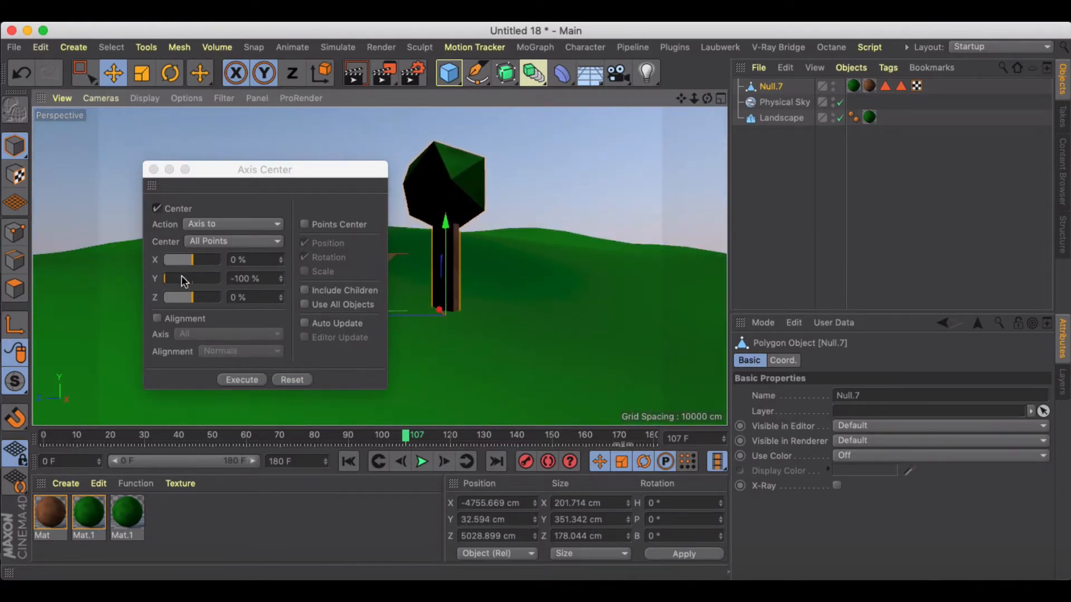
pyautogui.click(783, 102)
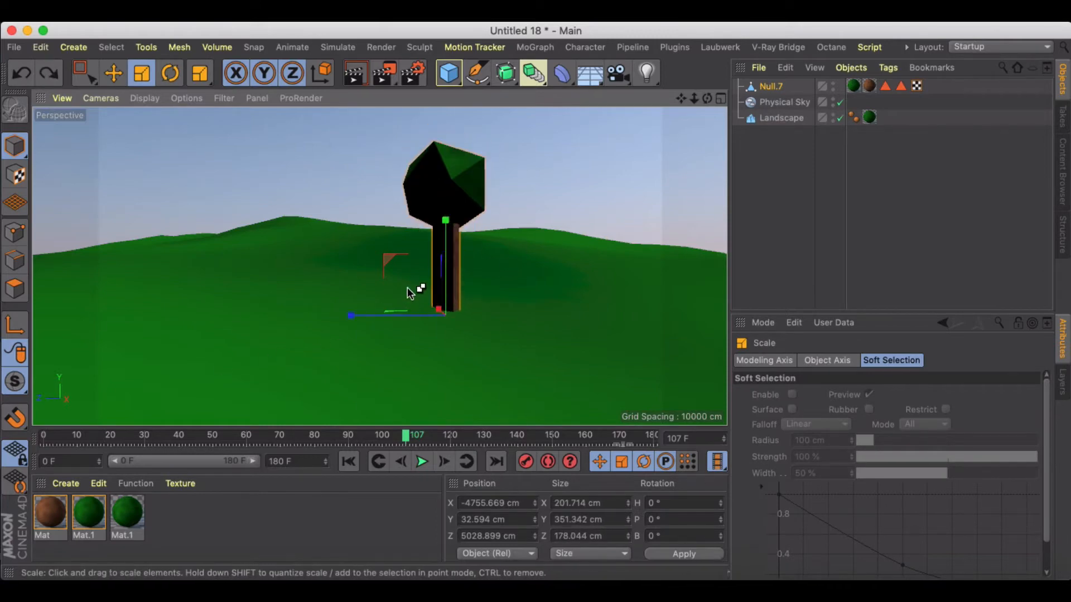
pyautogui.click(771, 85)
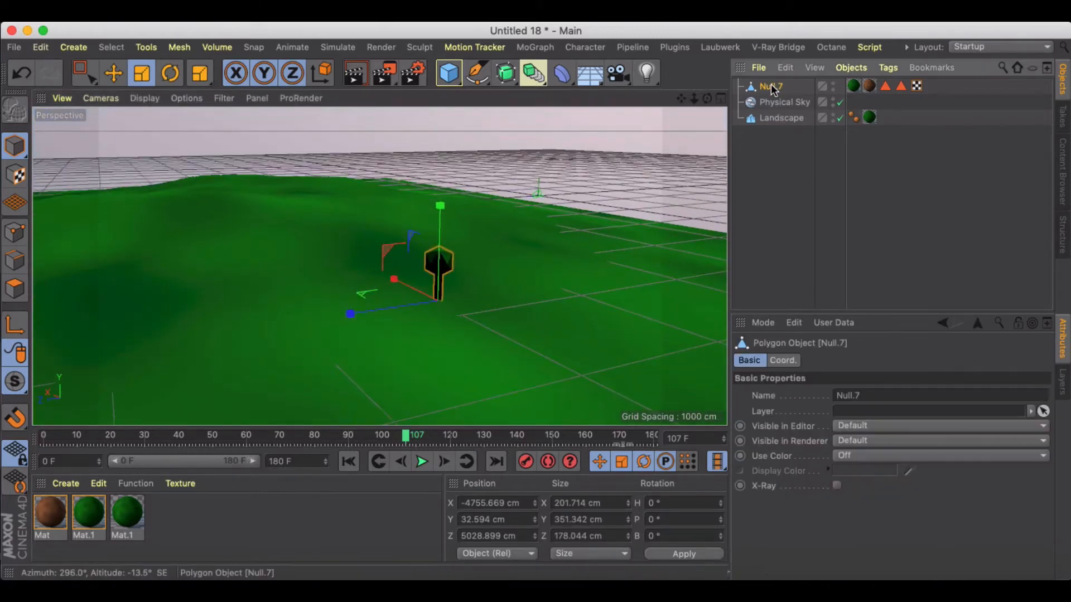
# - Clone Null.7 onto the Landscape in Object mode with Surface distribution
pyautogui.click(113, 72)
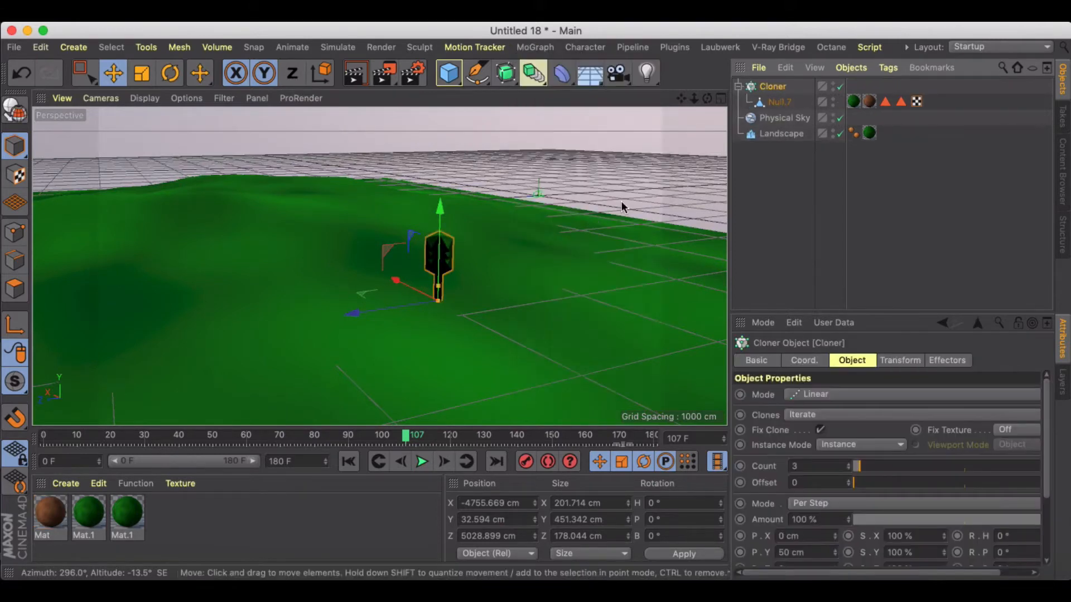
pyautogui.moveTo(850, 308)
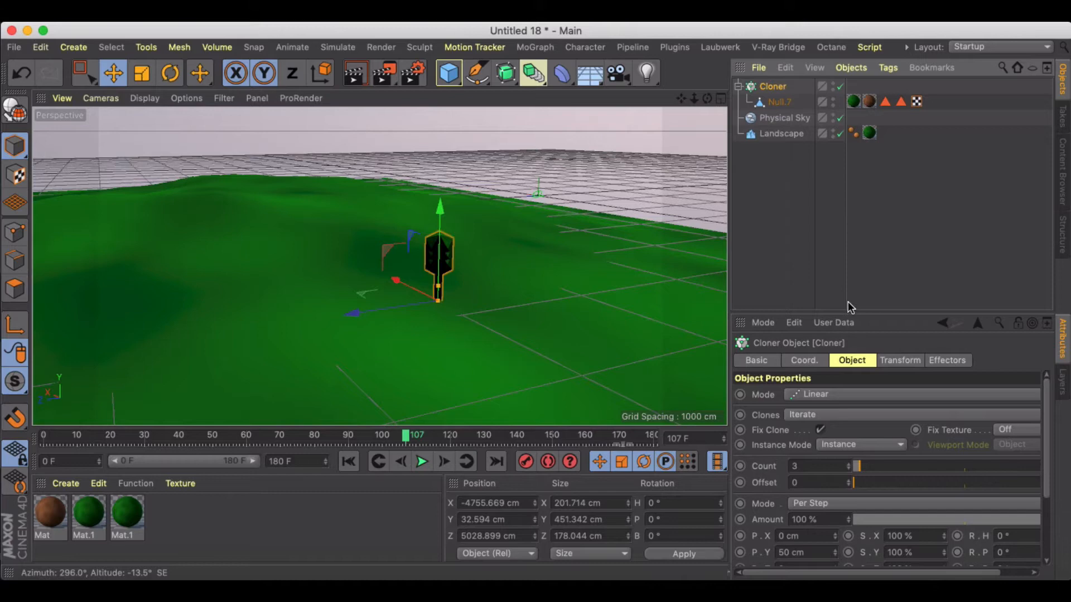
pyautogui.moveTo(827, 398)
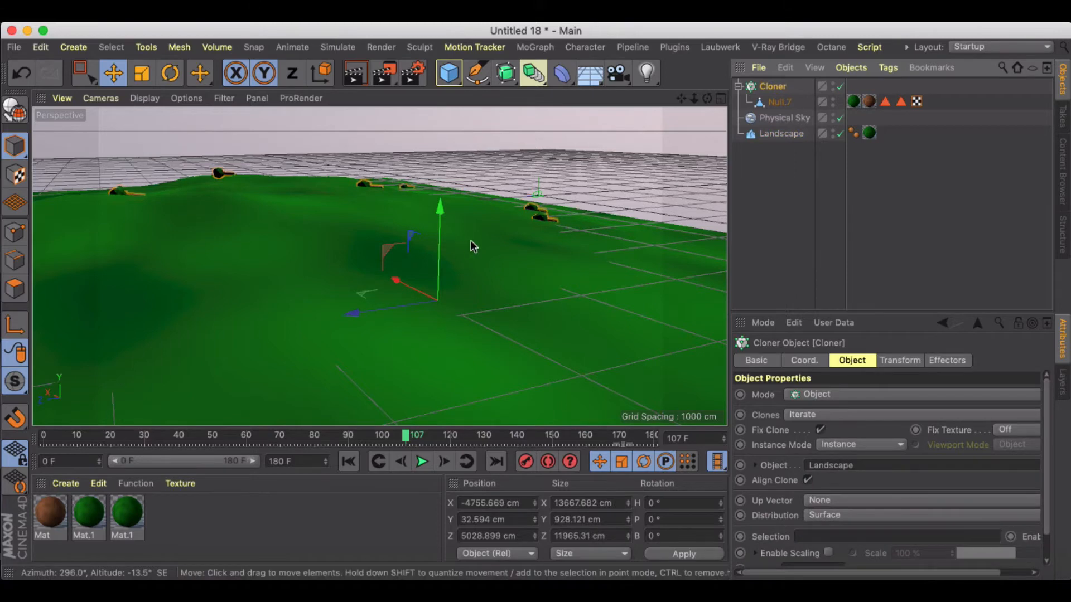
pyautogui.moveTo(475, 246); pyautogui.dragTo(621, 348)
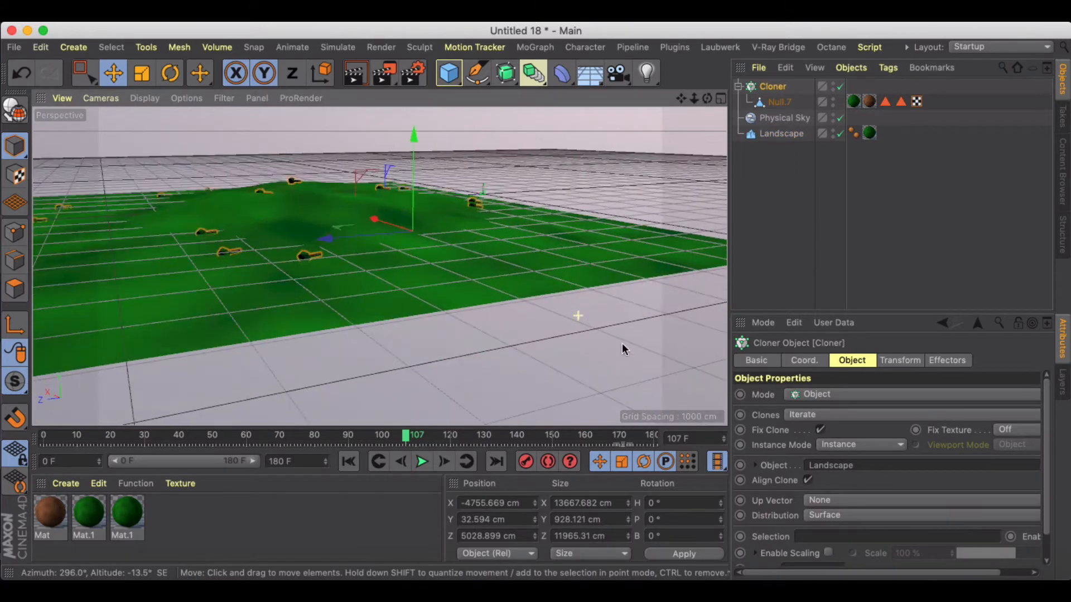
pyautogui.click(899, 361)
pyautogui.write('-78')
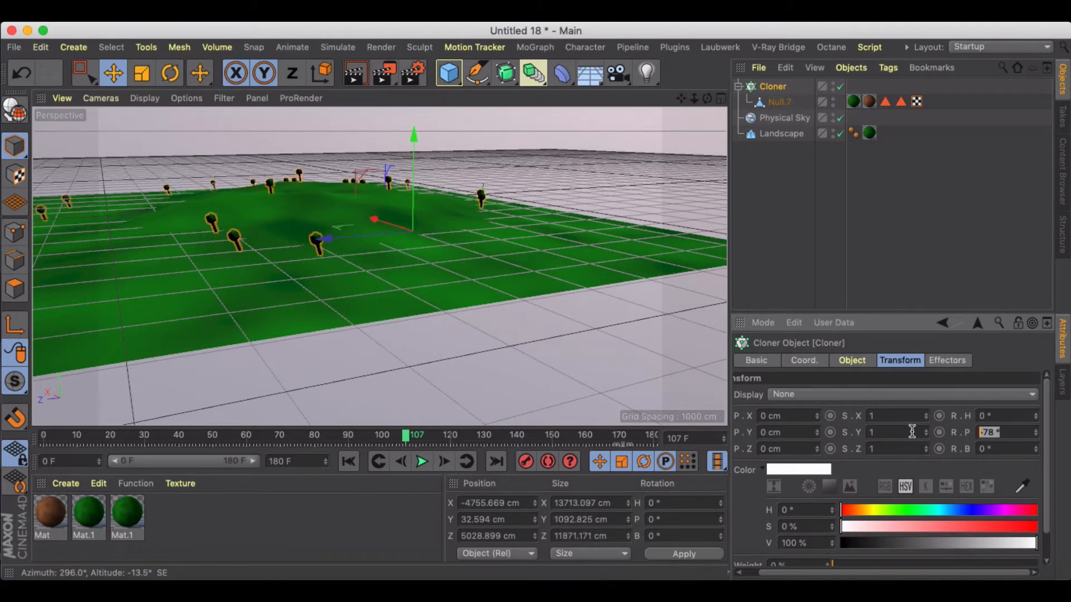
# - Set clone rotation R.P to -90 and uncheck Align Clone so the trees stand upright
pyautogui.write('-90')
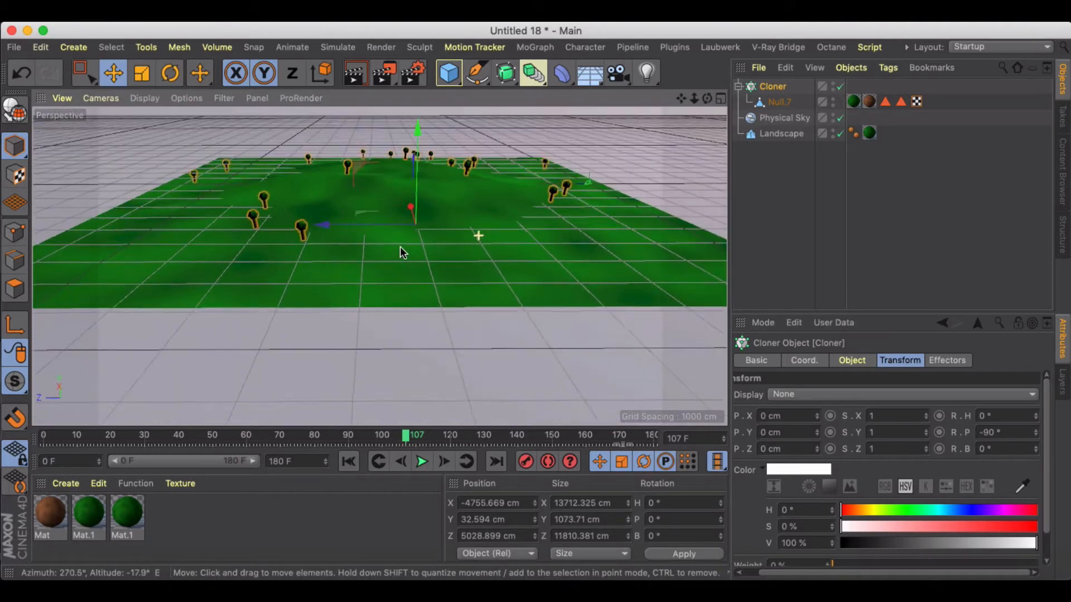
pyautogui.moveTo(403, 253); pyautogui.dragTo(476, 190)
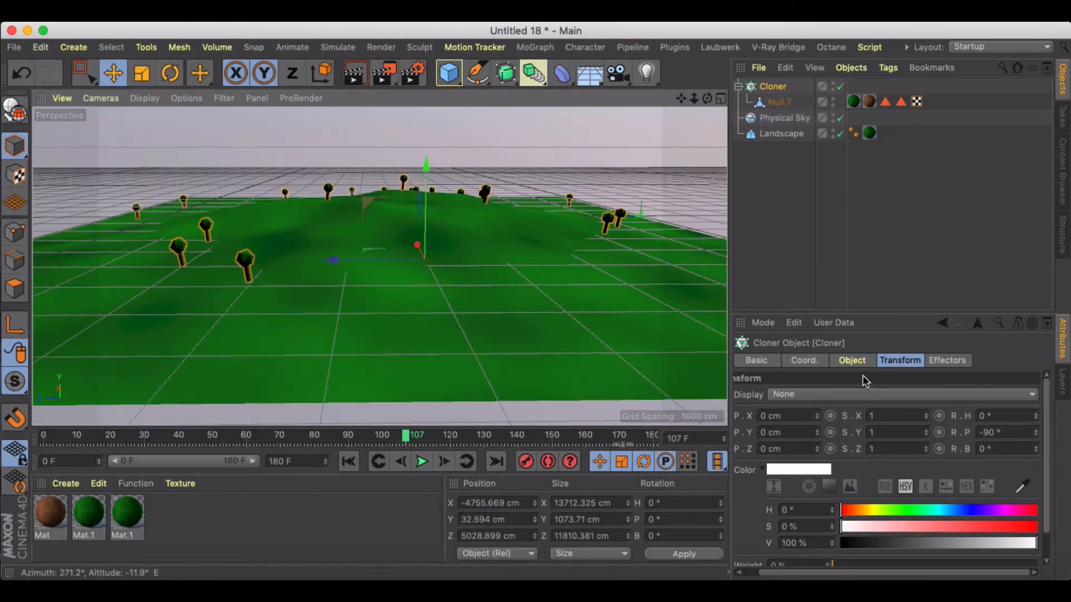
pyautogui.click(851, 360)
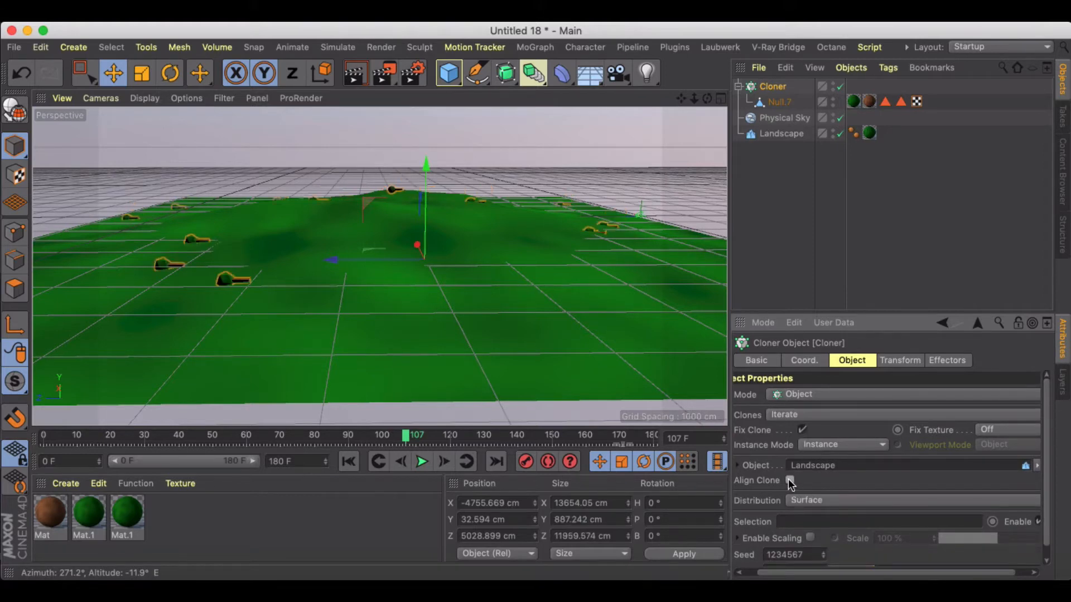
pyautogui.click(790, 479)
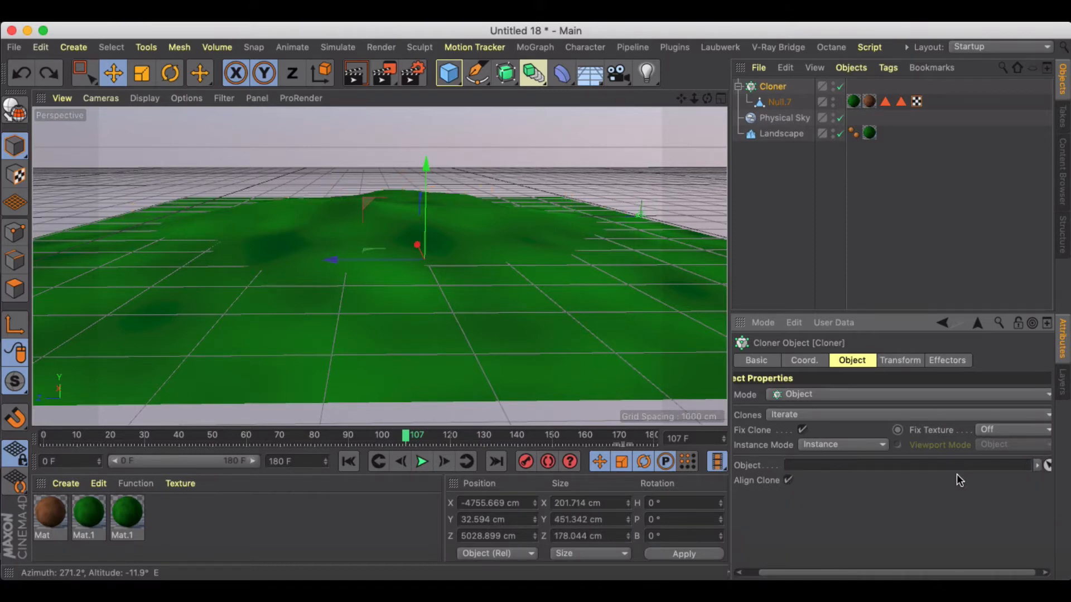
pyautogui.click(778, 102)
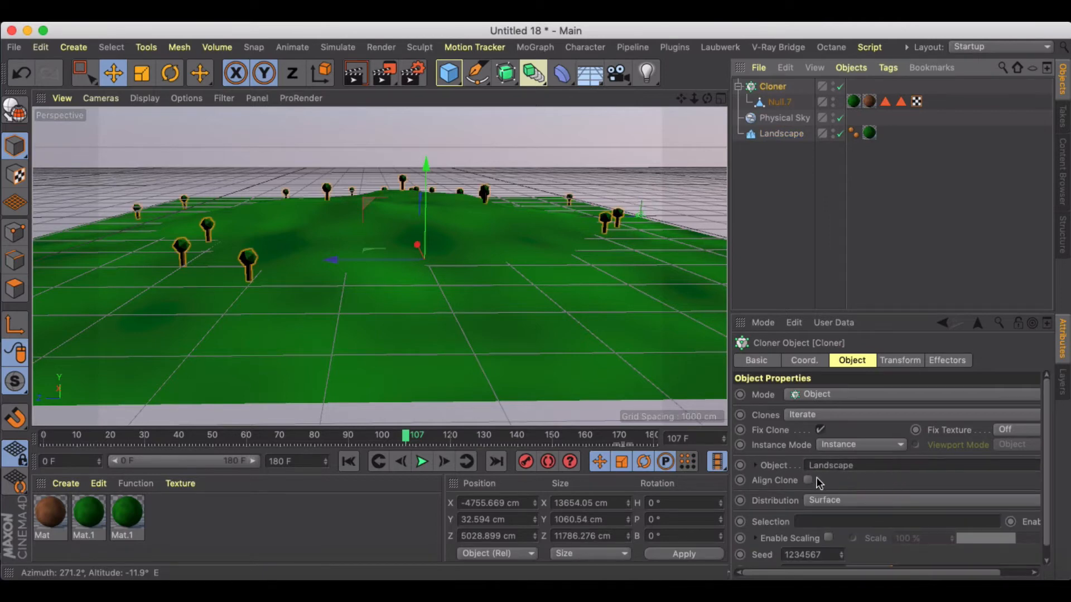
pyautogui.click(808, 480)
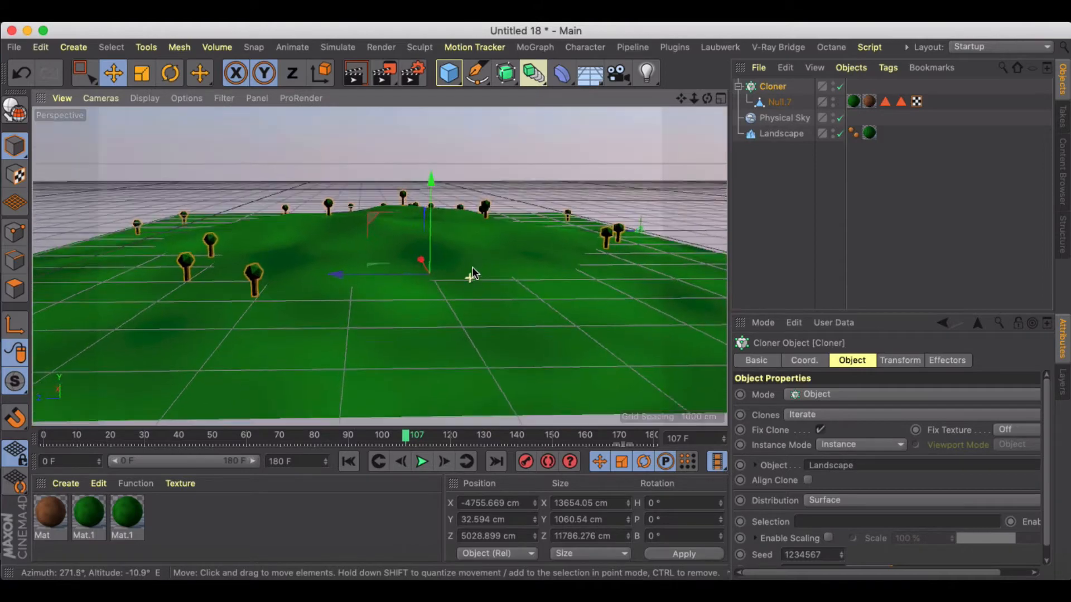
pyautogui.moveTo(475, 274); pyautogui.dragTo(475, 279)
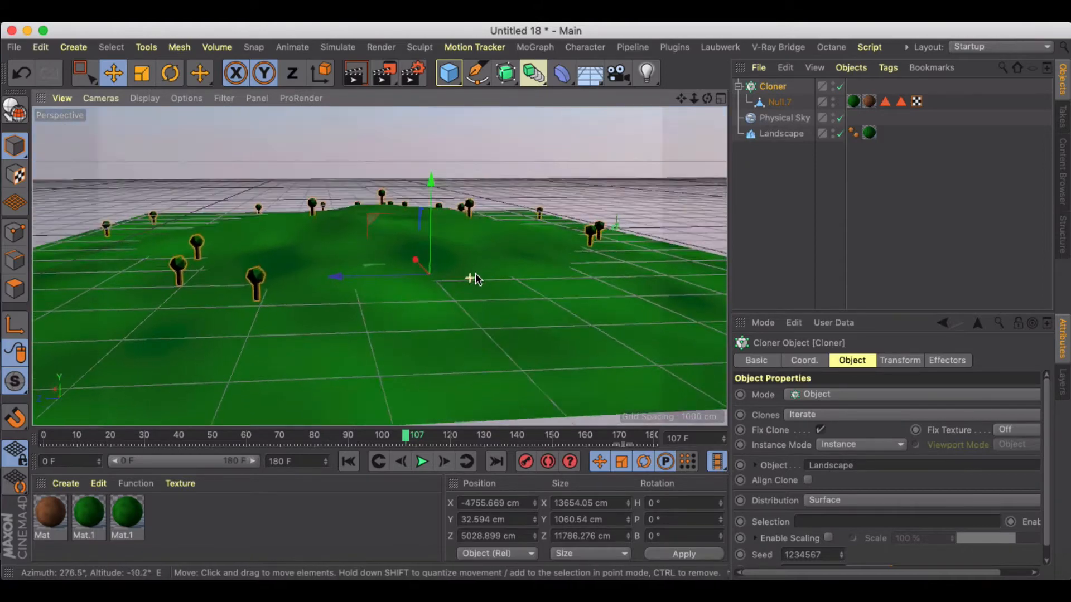
pyautogui.moveTo(476, 279); pyautogui.dragTo(448, 293)
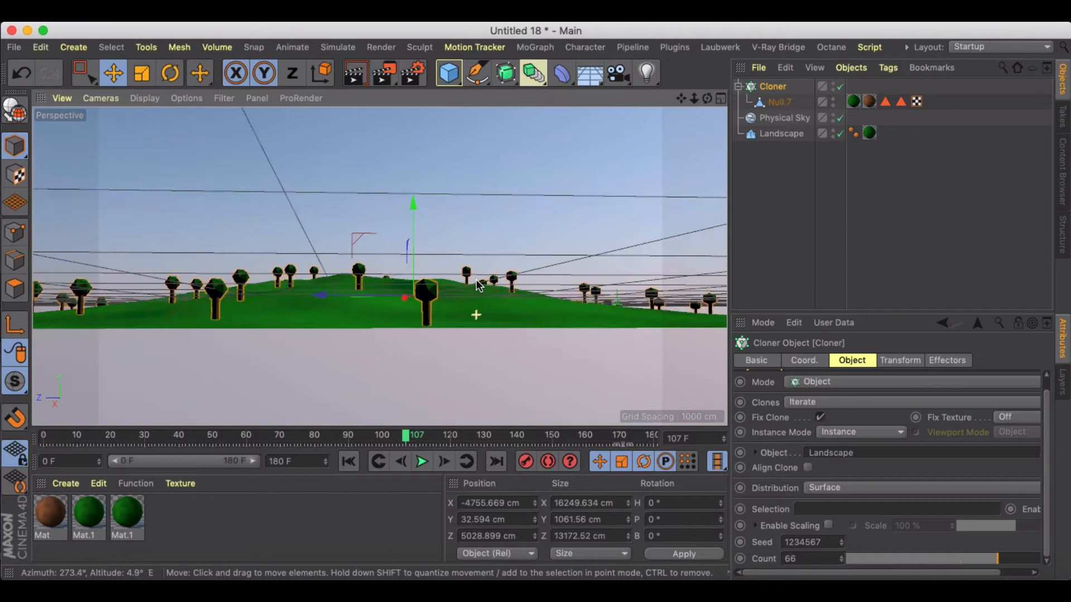
# - Raise the Cloner Count from 66 to 250 trees
pyautogui.moveTo(479, 285); pyautogui.dragTo(469, 335)
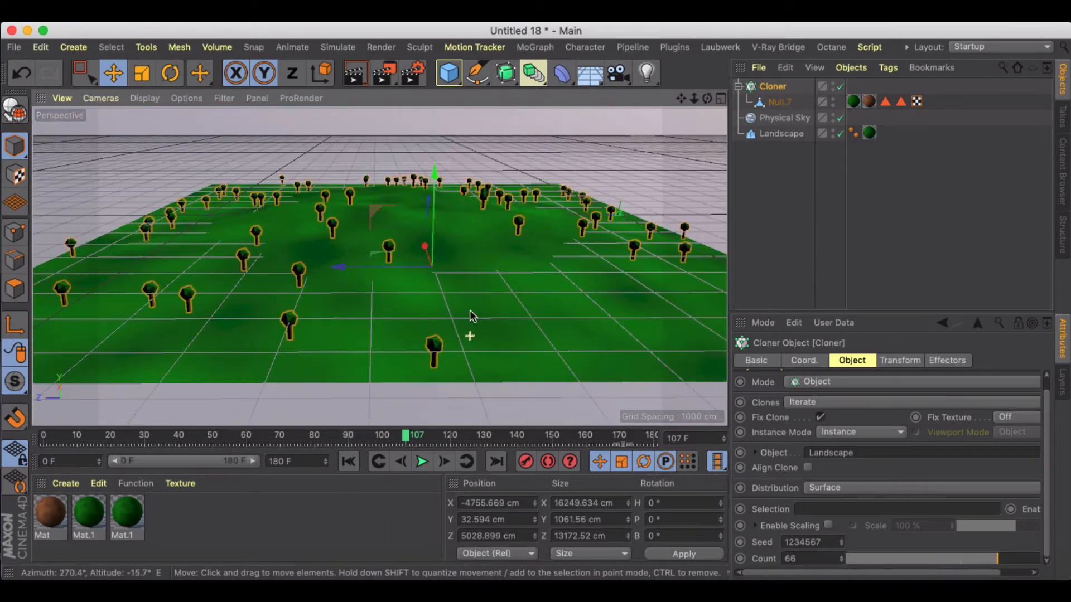
pyautogui.moveTo(471, 315); pyautogui.dragTo(464, 299)
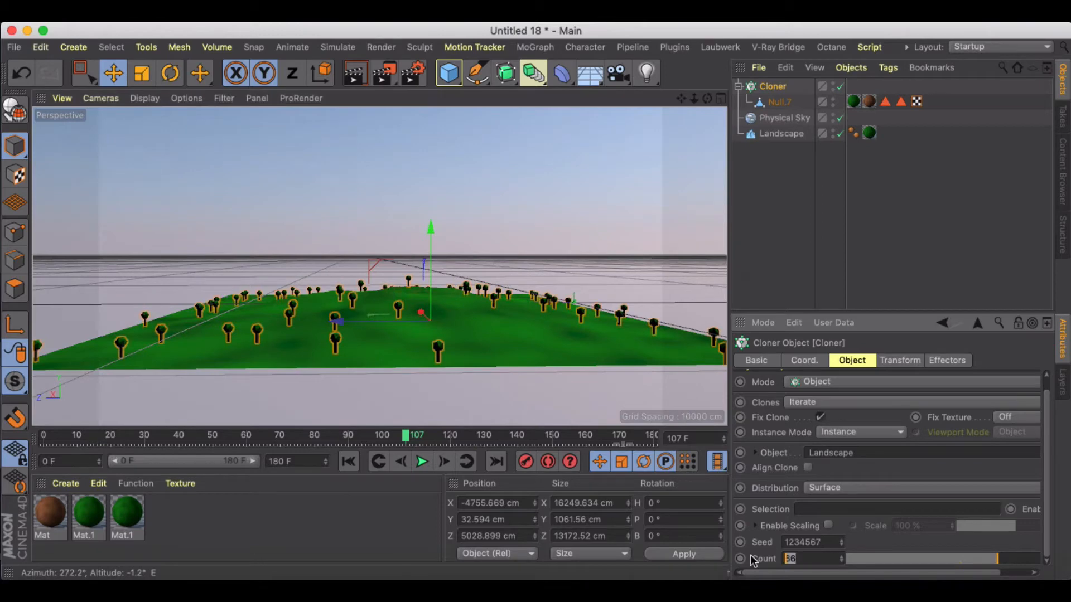
pyautogui.write('250')
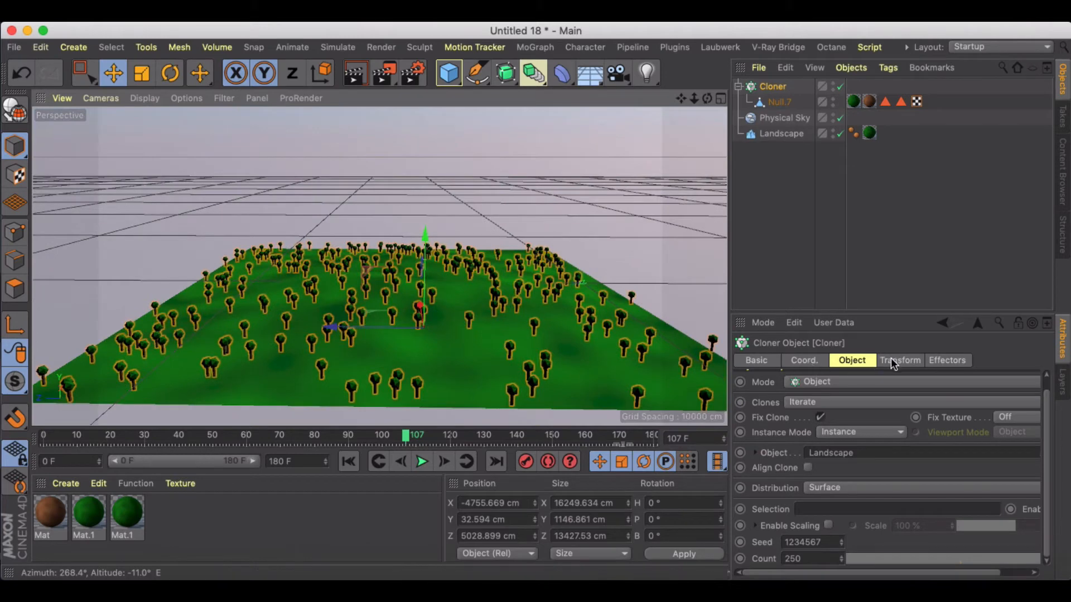
pyautogui.click(899, 360)
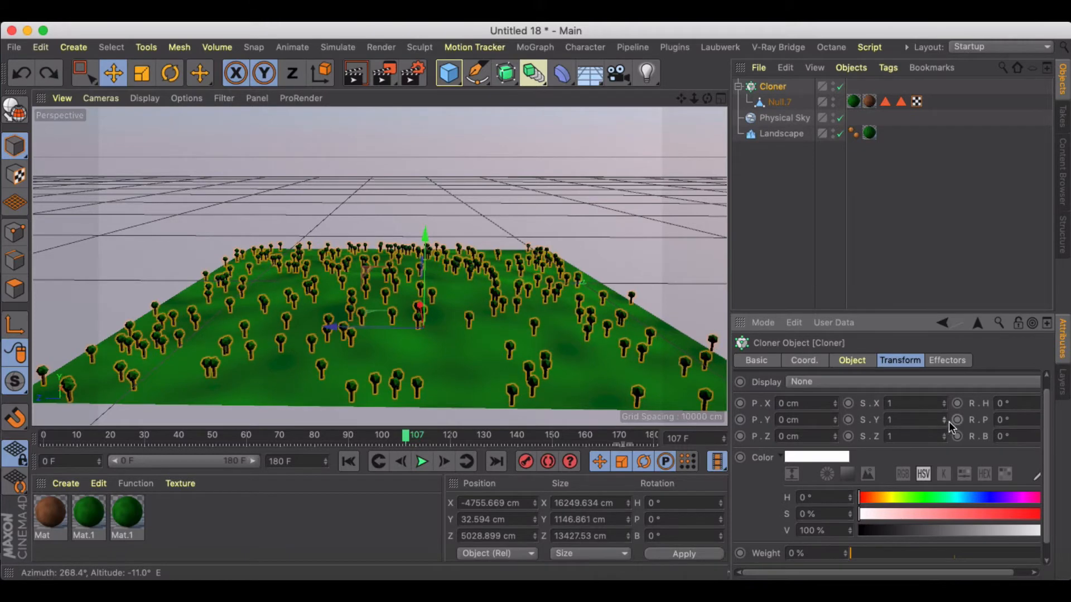
# - Keyframe clone Scale from 0 at the start to 1 at the end and bring up the Dope Sheet
pyautogui.moveTo(908, 402); pyautogui.dragTo(945, 403)
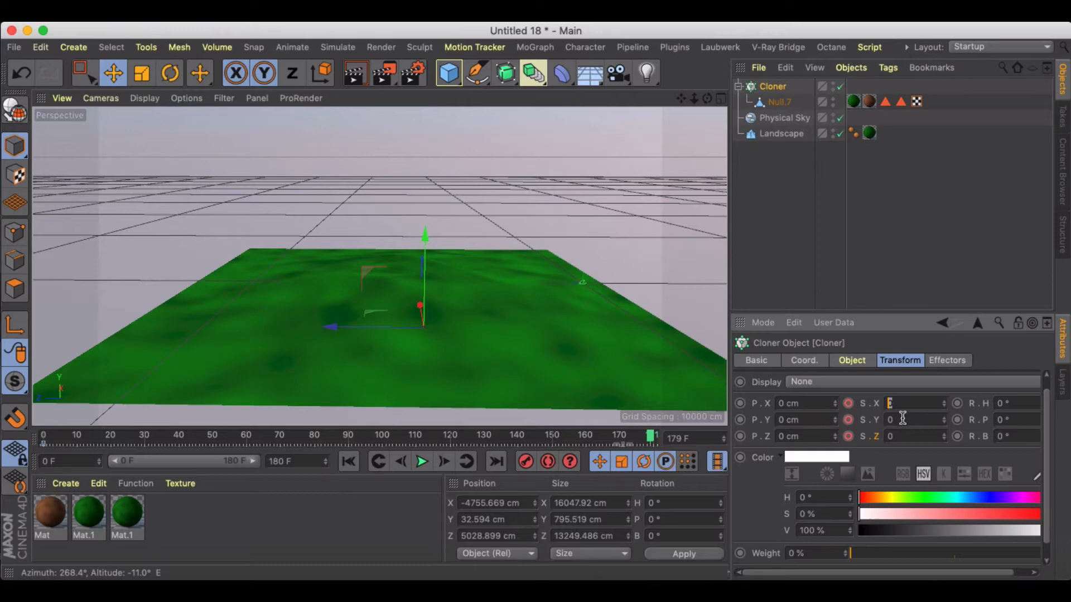
pyautogui.write('1')
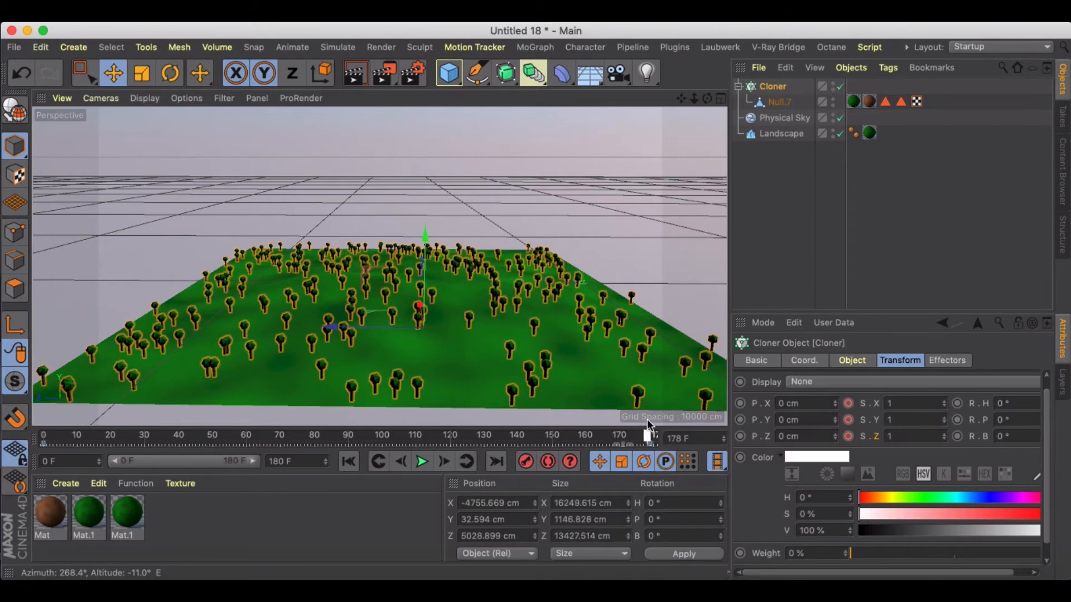
pyautogui.moveTo(618, 435); pyautogui.dragTo(518, 435)
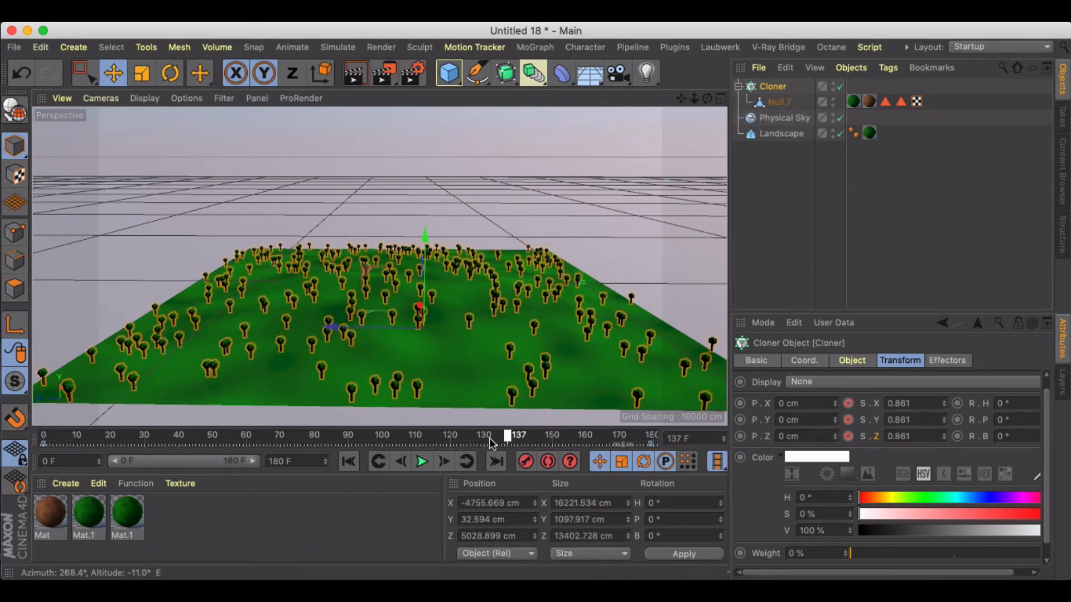
pyautogui.moveTo(508, 435); pyautogui.dragTo(649, 435)
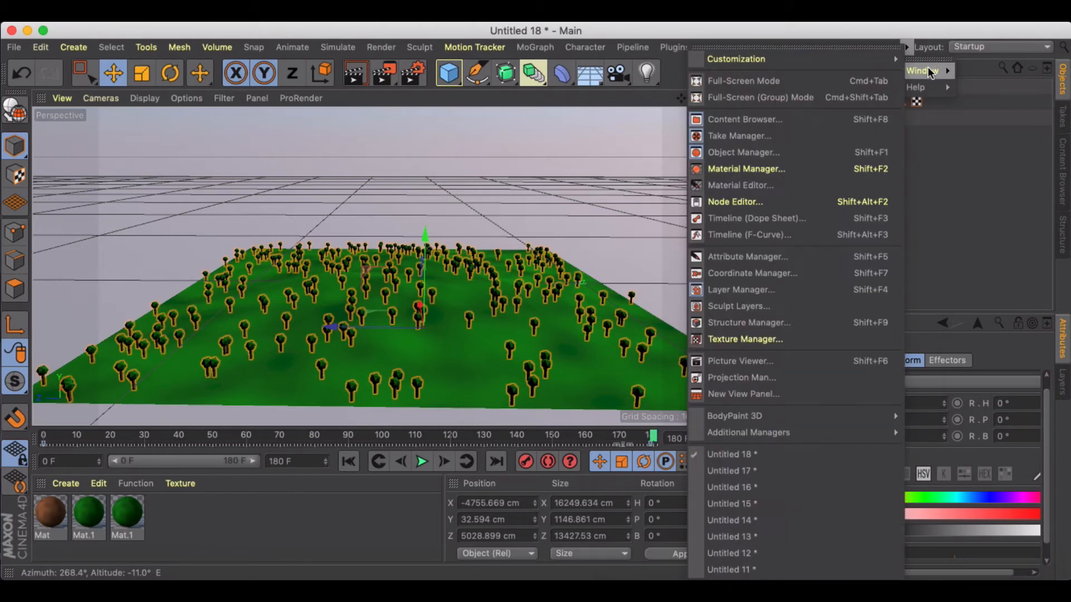
pyautogui.moveTo(756, 218)
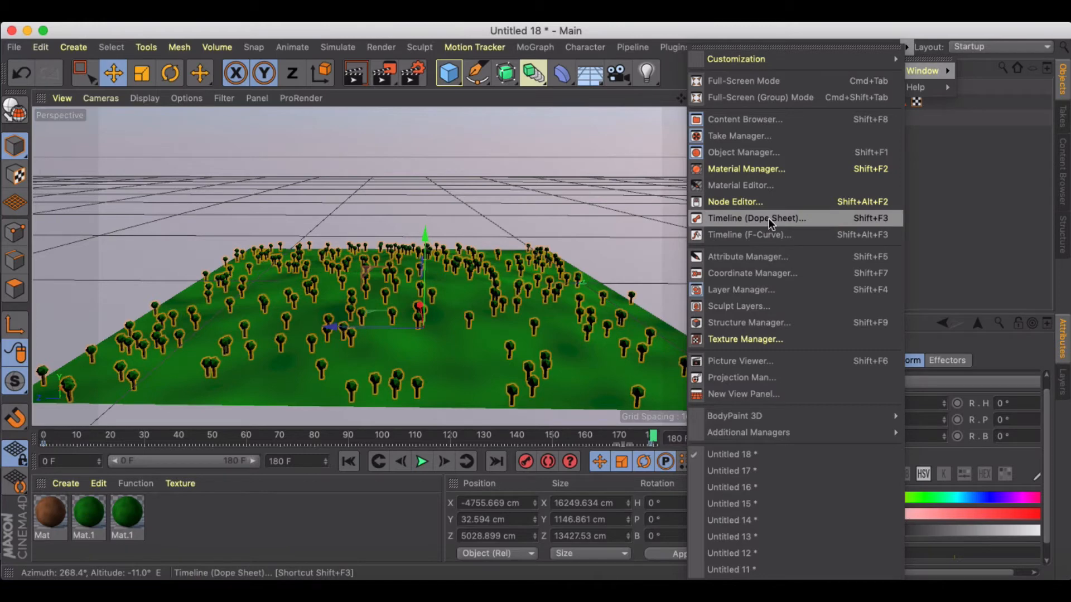
pyautogui.click(756, 217)
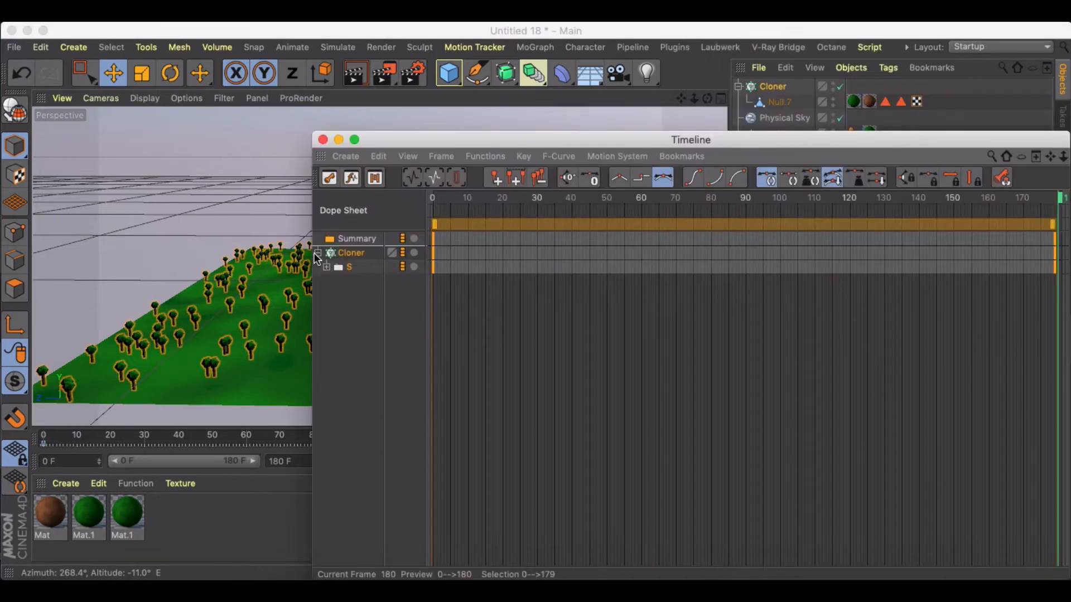
# - Delete the scale keys, then add and remove a trial Random effector on the Cloner
pyautogui.click(326, 267)
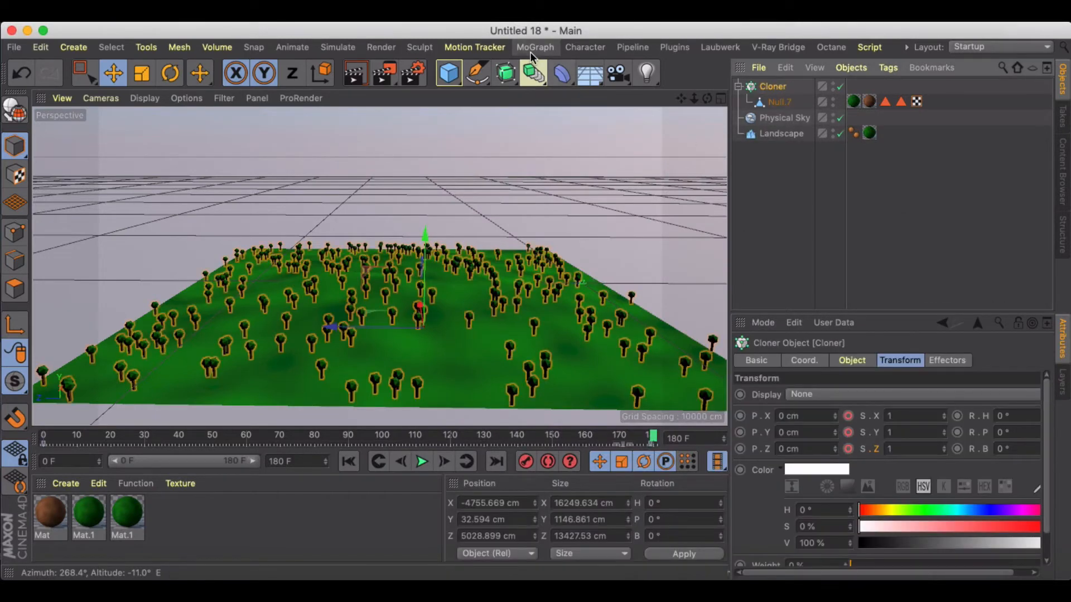
pyautogui.click(534, 47)
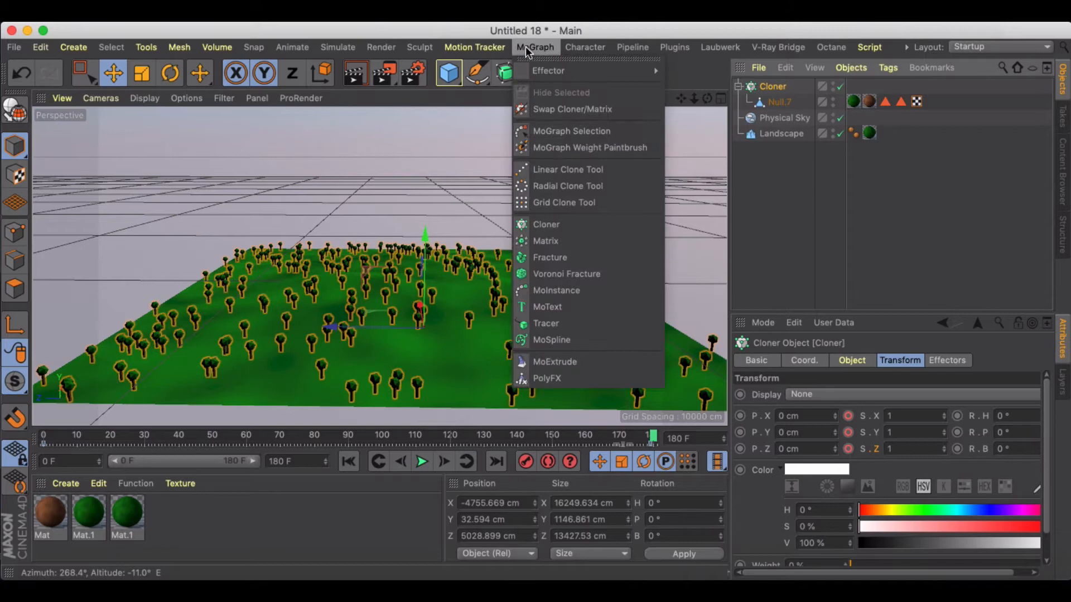
pyautogui.moveTo(547, 70)
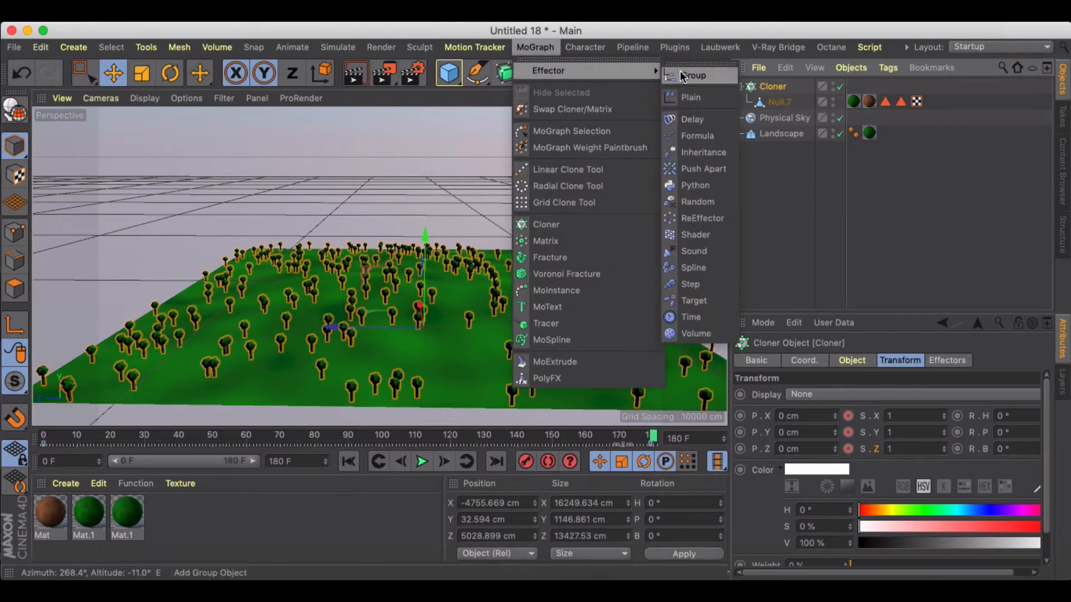
pyautogui.click(696, 202)
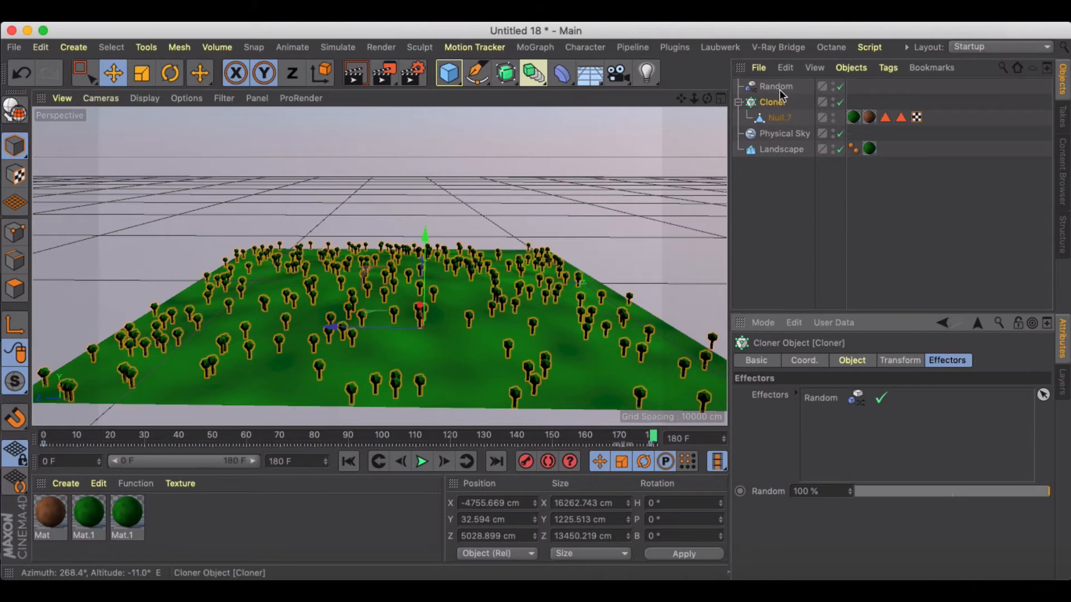
pyautogui.click(777, 85)
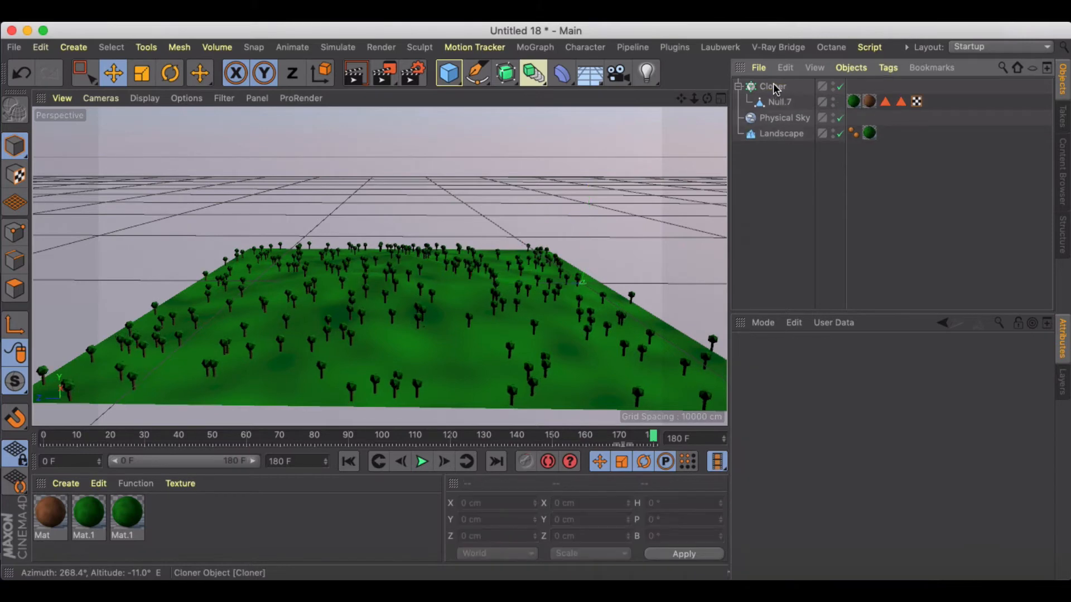
pyautogui.click(771, 86)
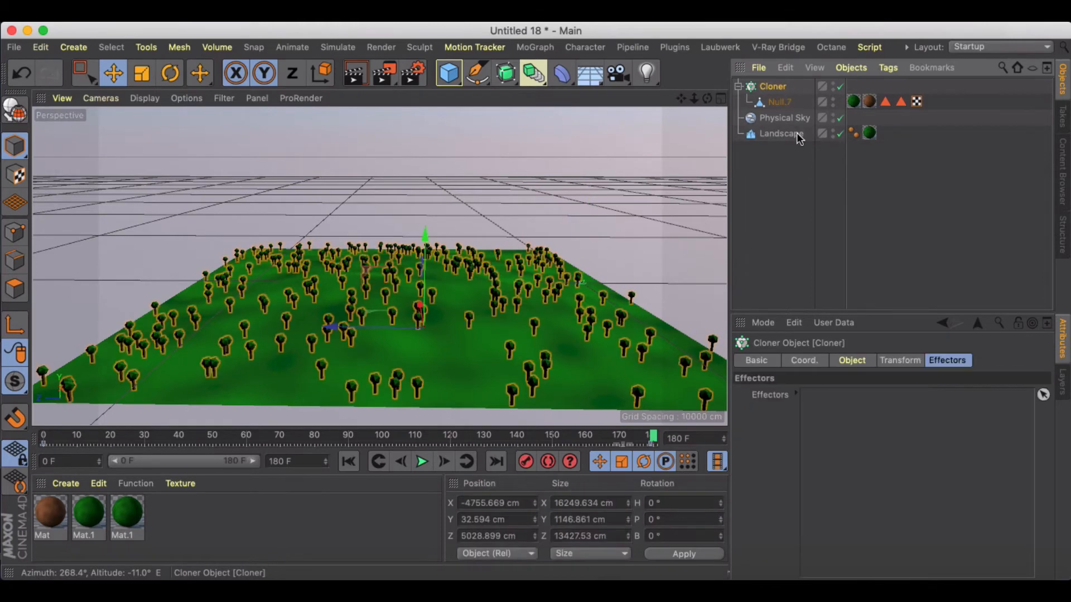
pyautogui.click(900, 360)
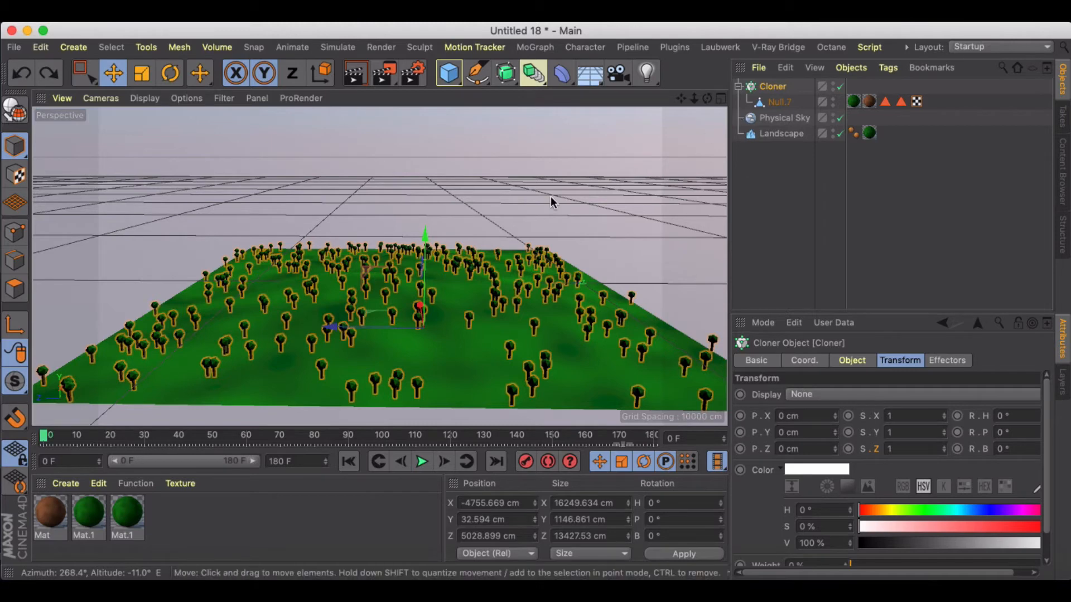
# - Add a Push Apart effector to the Cloner with a Box Field falloff
pyautogui.moveTo(553, 202); pyautogui.dragTo(589, 211)
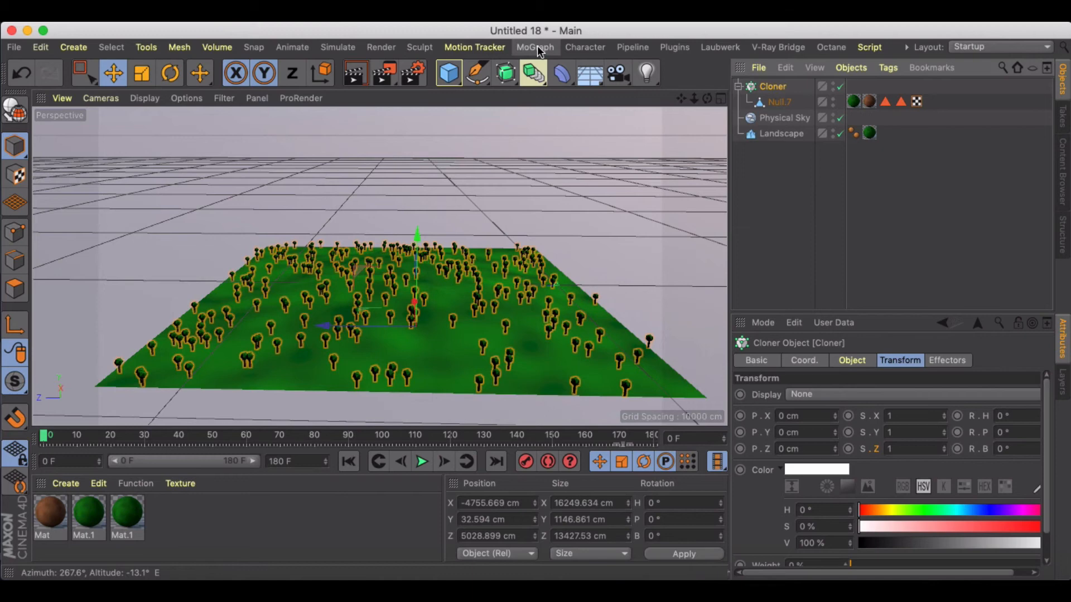
pyautogui.click(534, 47)
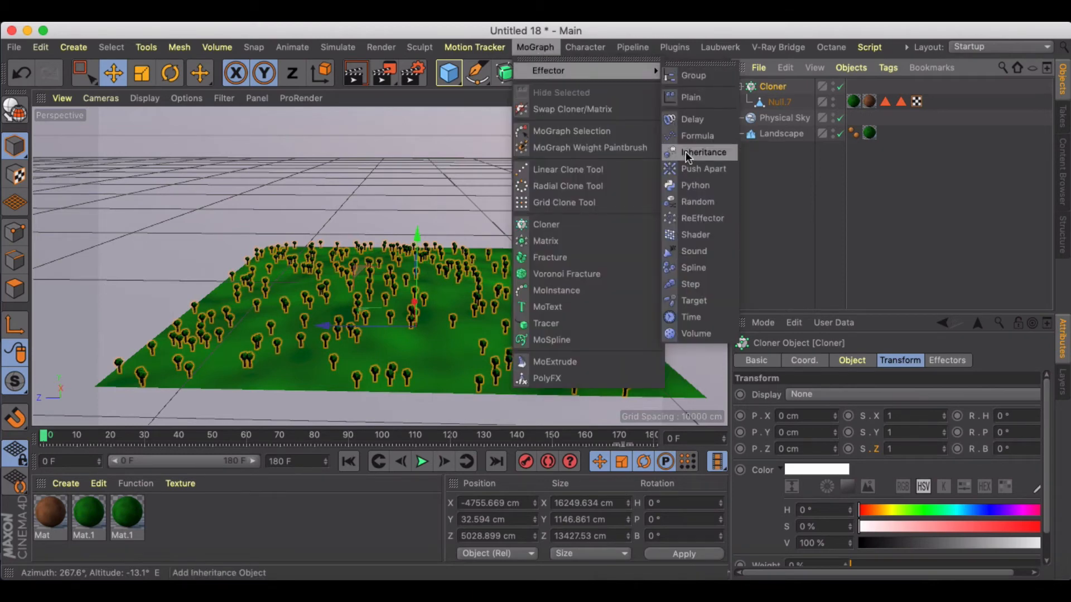
pyautogui.moveTo(697, 202)
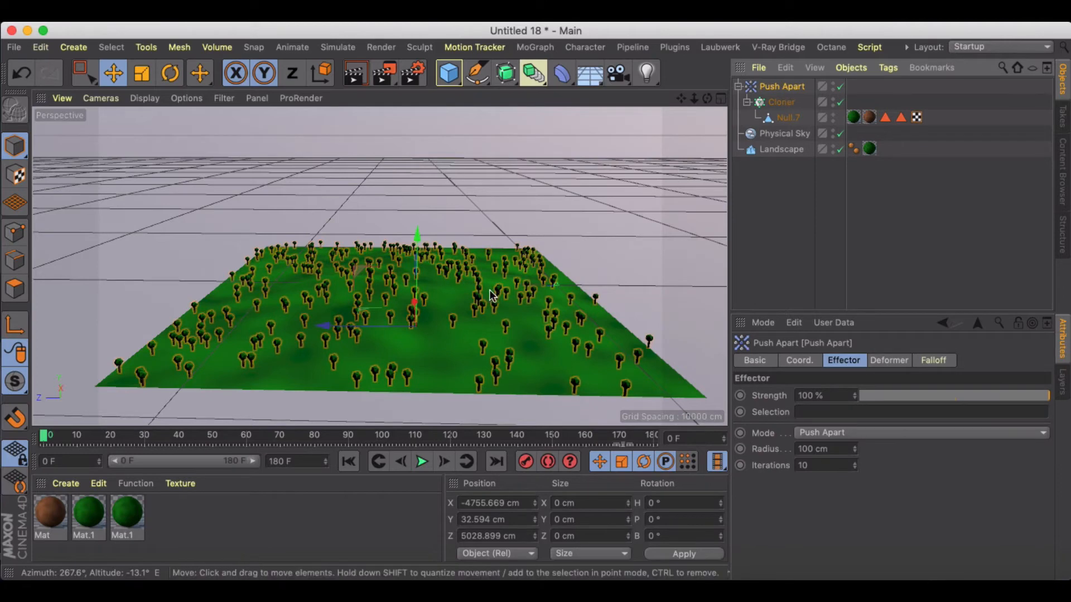
pyautogui.click(933, 360)
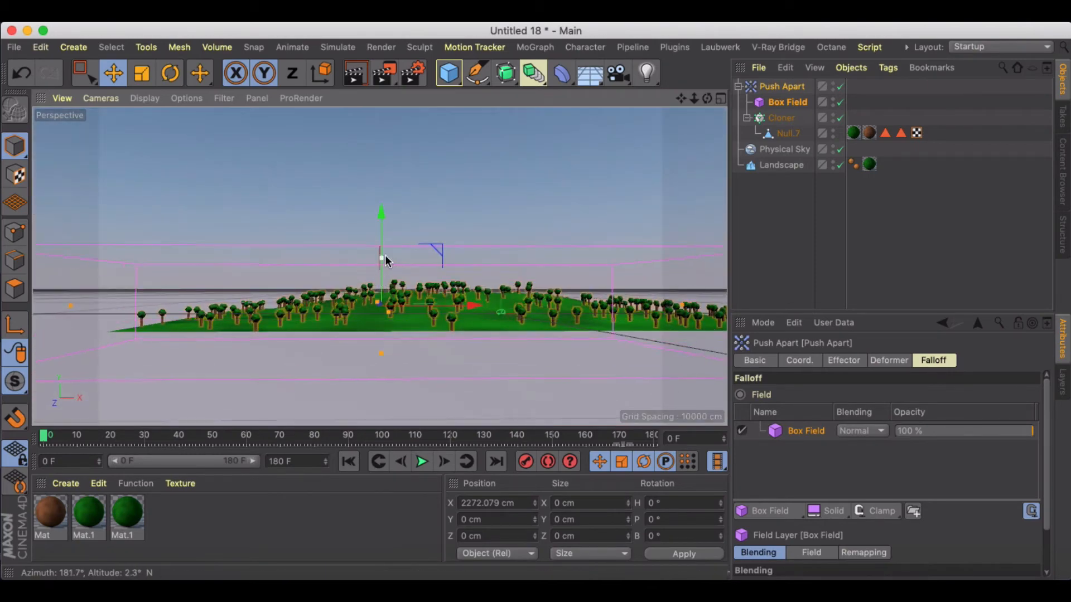
pyautogui.moveTo(383, 260); pyautogui.dragTo(710, 116)
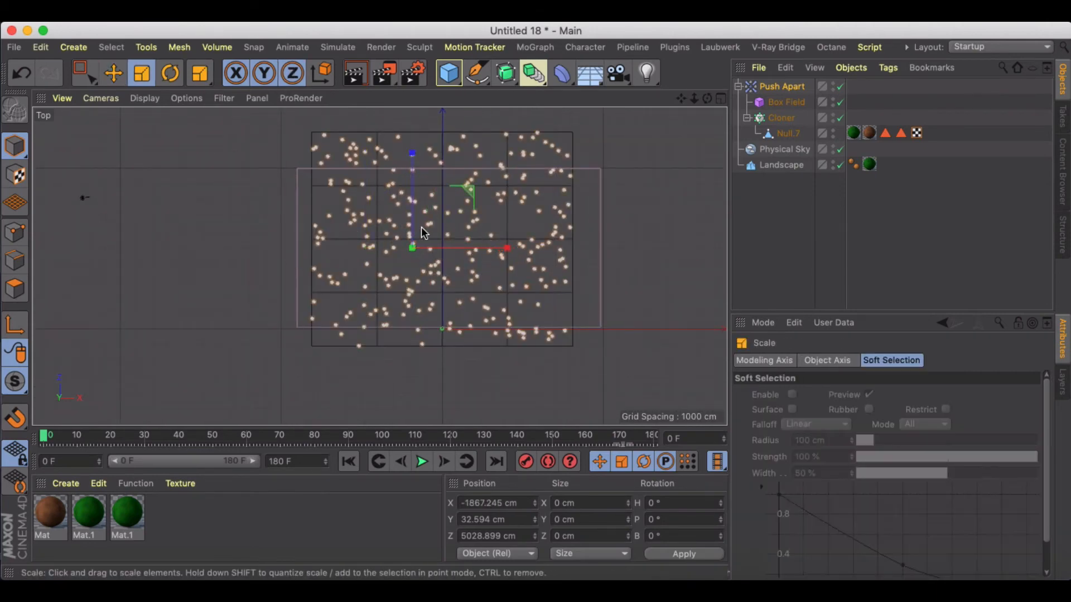
# - Enlarge the Box Field to enclose the whole landscape and all scattered tree clones
pyautogui.moveTo(411, 232); pyautogui.dragTo(412, 136)
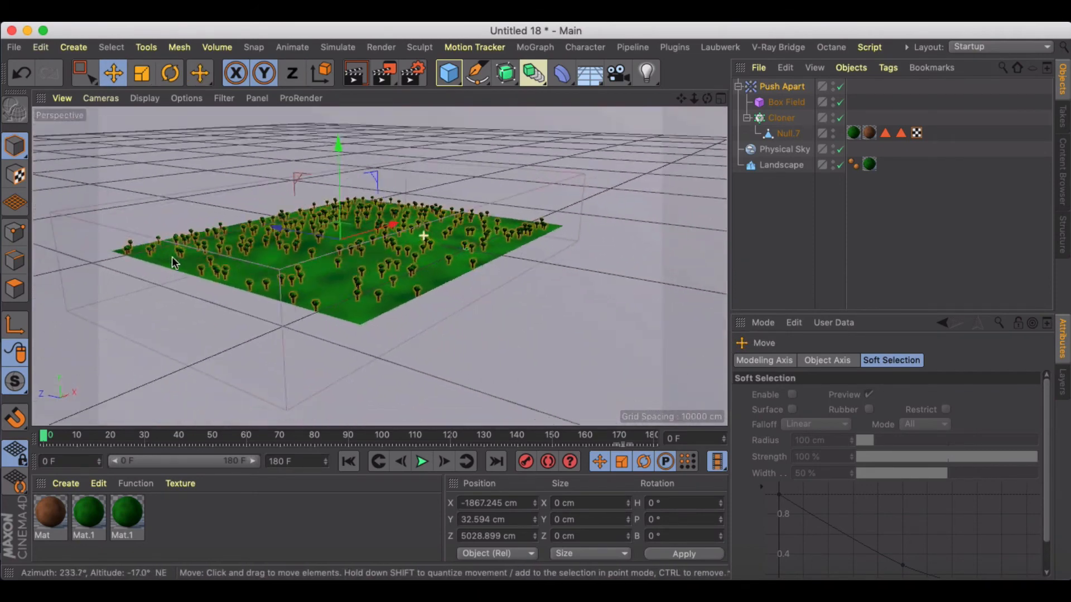
pyautogui.click(787, 101)
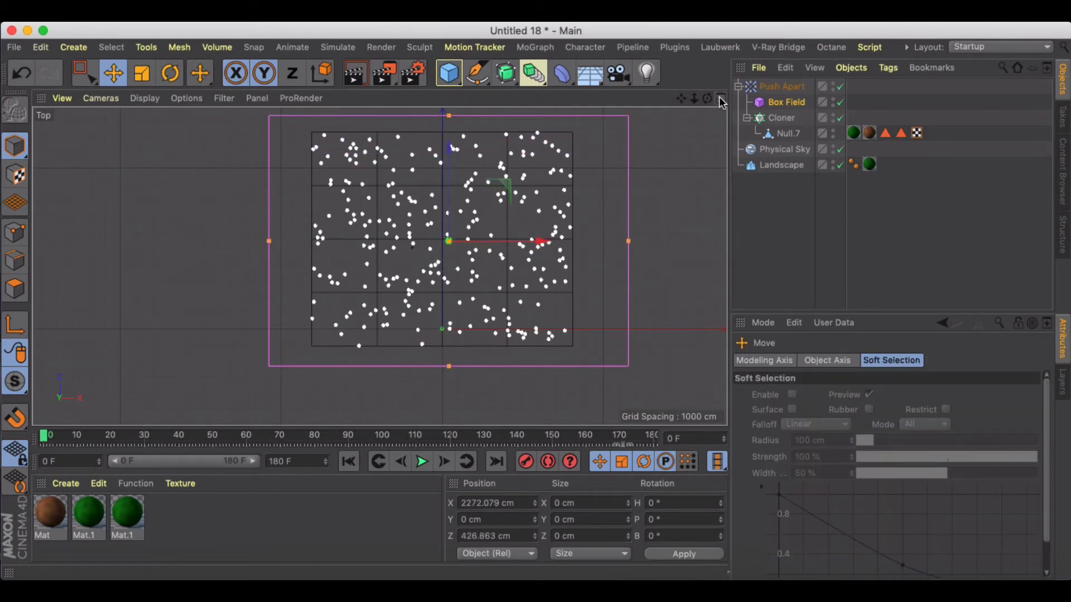
pyautogui.click(719, 98)
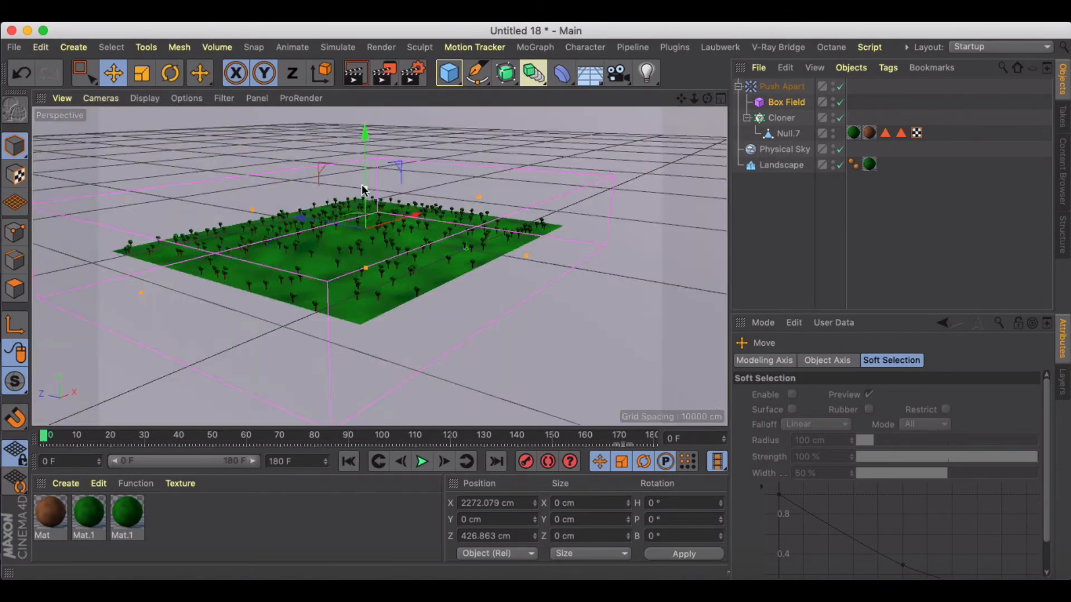
pyautogui.moveTo(361, 190); pyautogui.dragTo(430, 212)
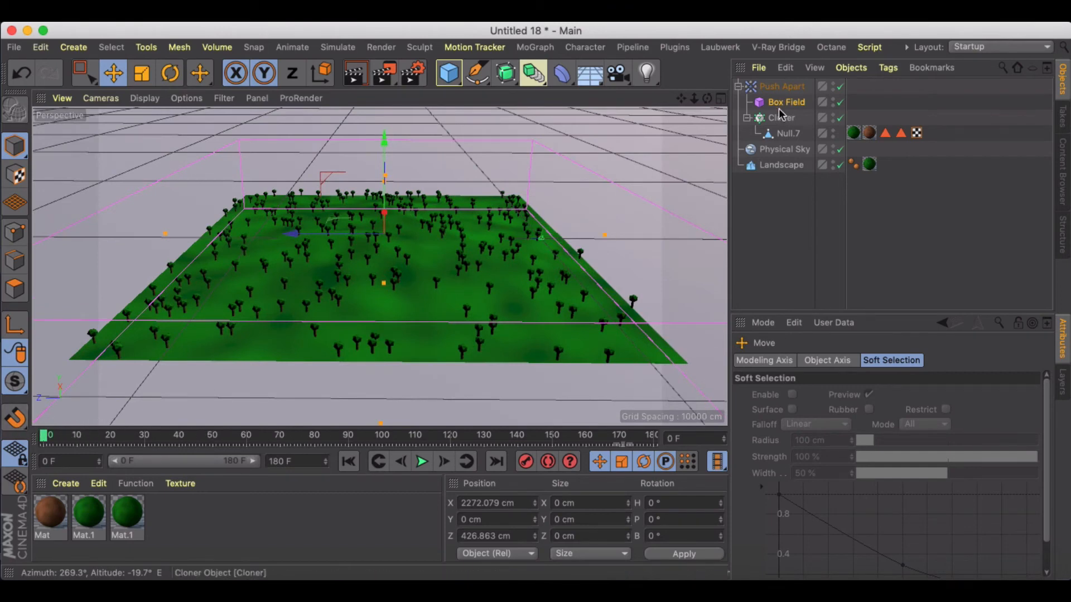
# - Keyframe the Push Apart Radius large at frame 0 and 100 cm at frame 130
pyautogui.click(781, 86)
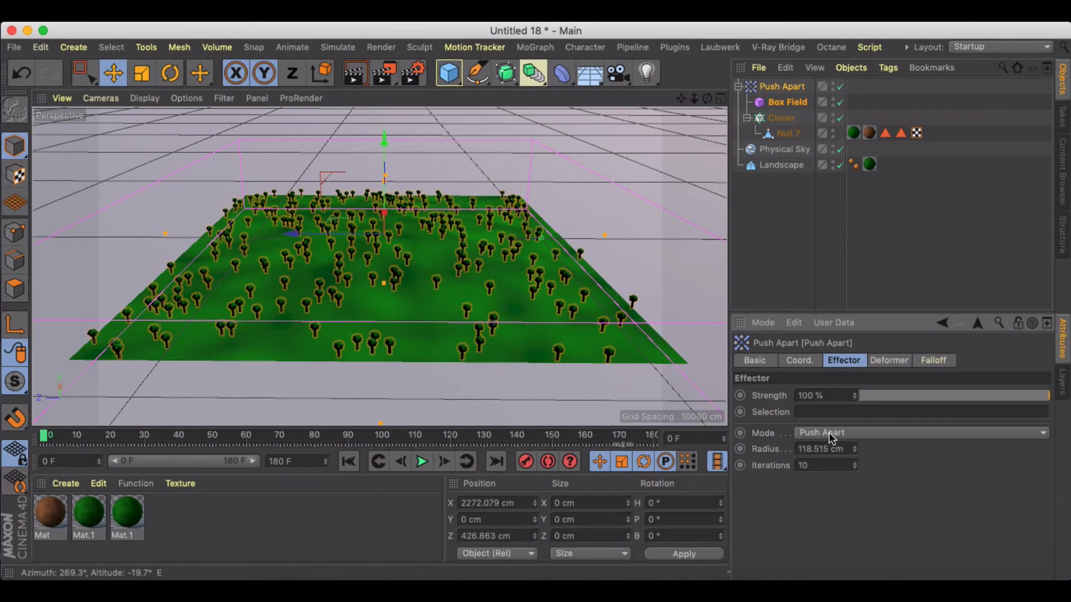
pyautogui.moveTo(859, 451)
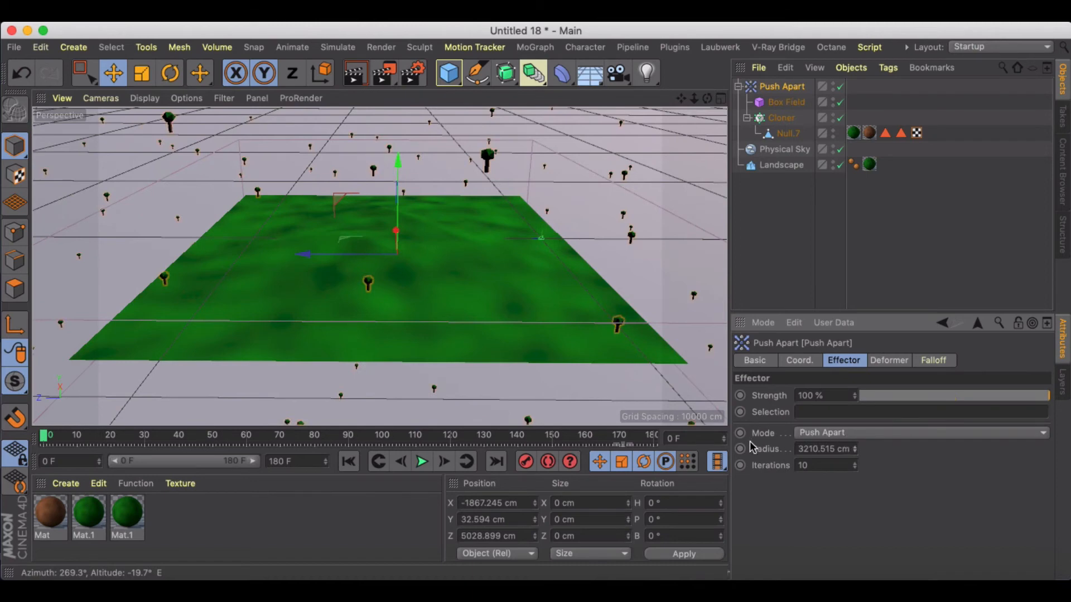
pyautogui.click(740, 448)
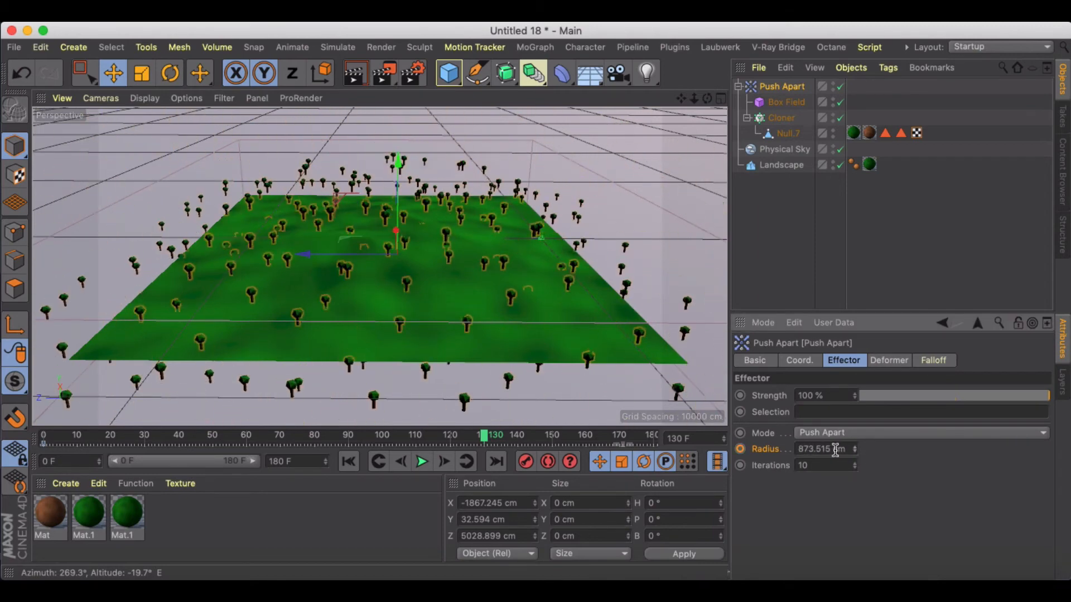
pyautogui.write('100 cm')
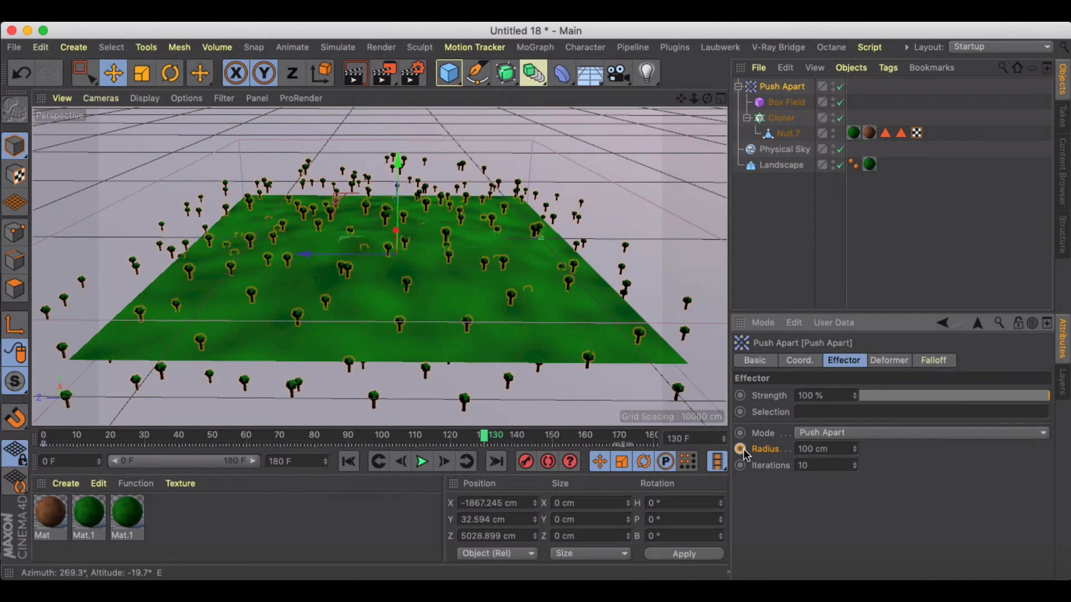
pyautogui.click(740, 448)
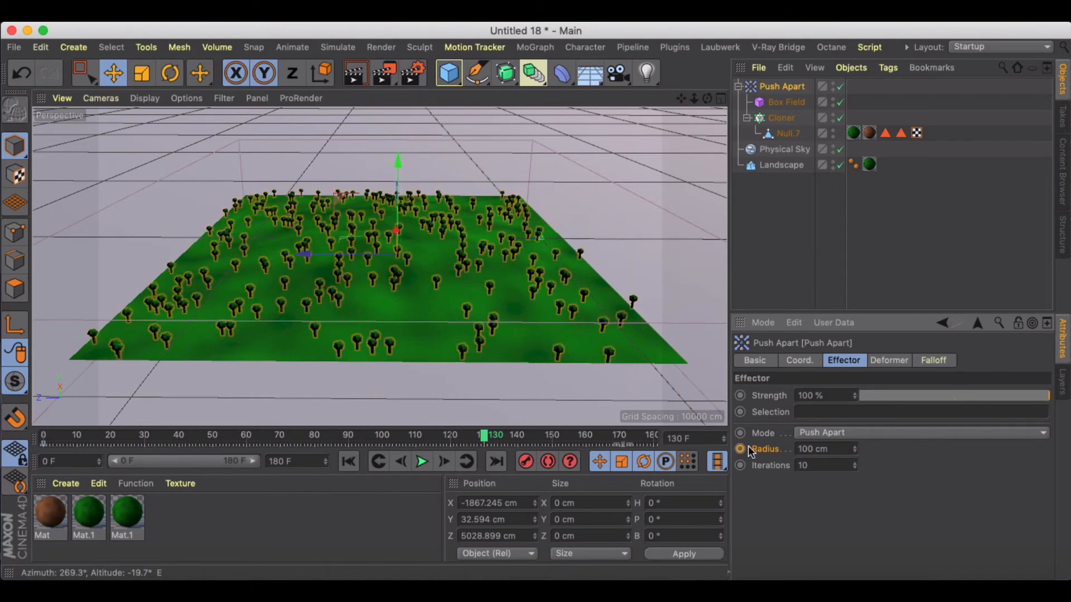
# - Play back the animation to watch the trees gather onto the landscape
pyautogui.click(422, 462)
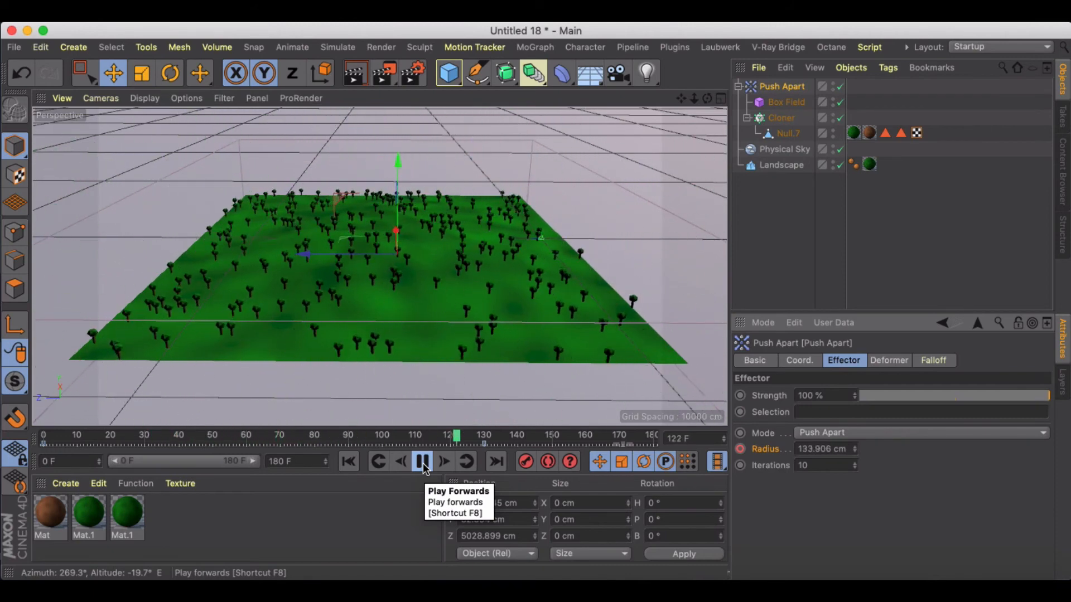
pyautogui.click(422, 461)
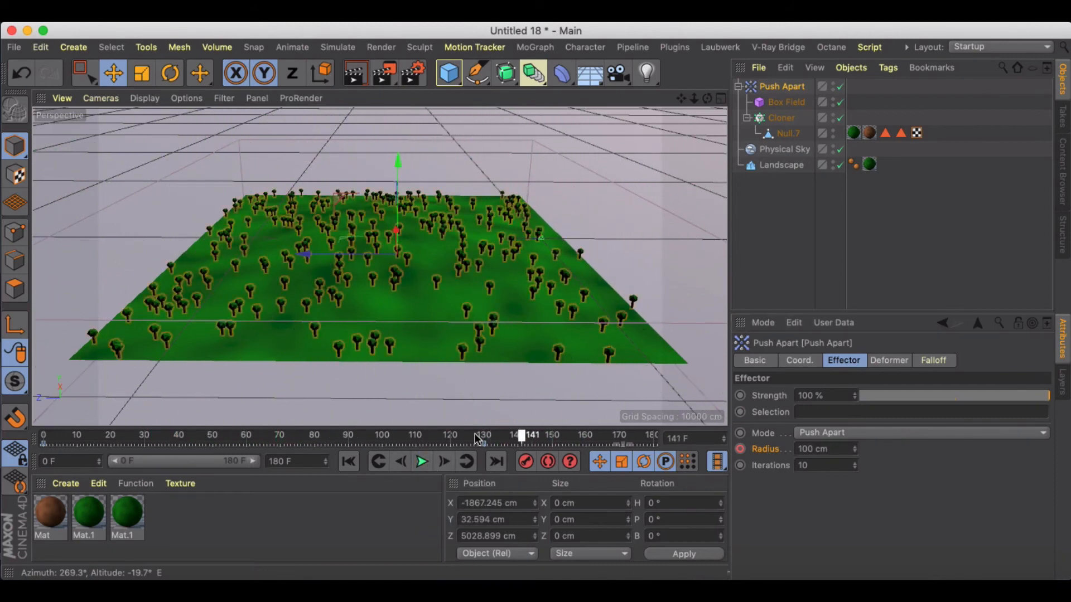
# - Rewind to frame 0 and set the Push Apart effector mode to Scale Apart
pyautogui.moveTo(521, 438); pyautogui.dragTo(45, 437)
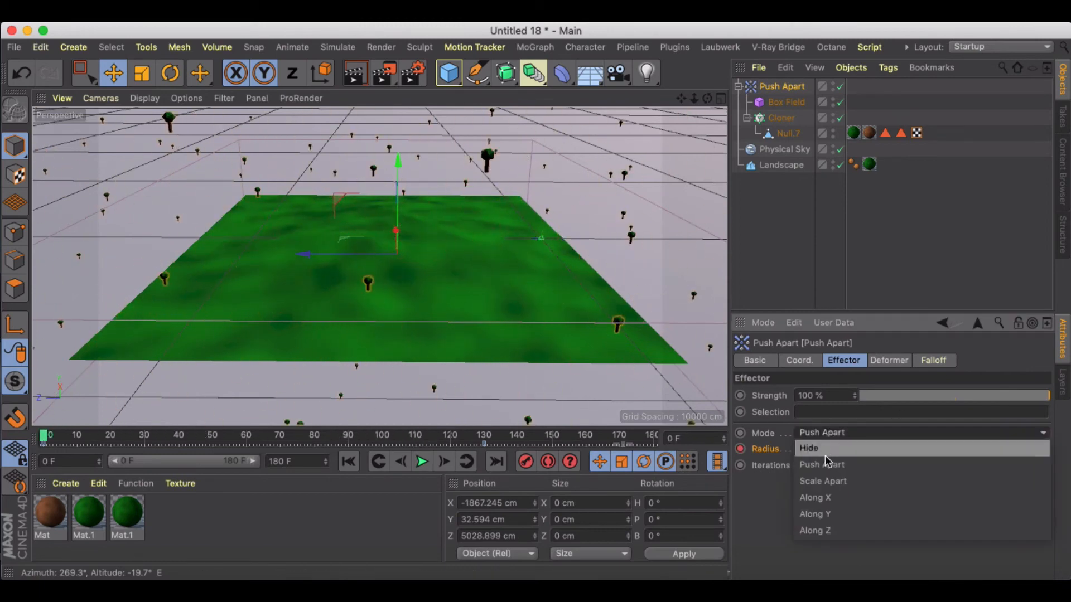
pyautogui.click(823, 481)
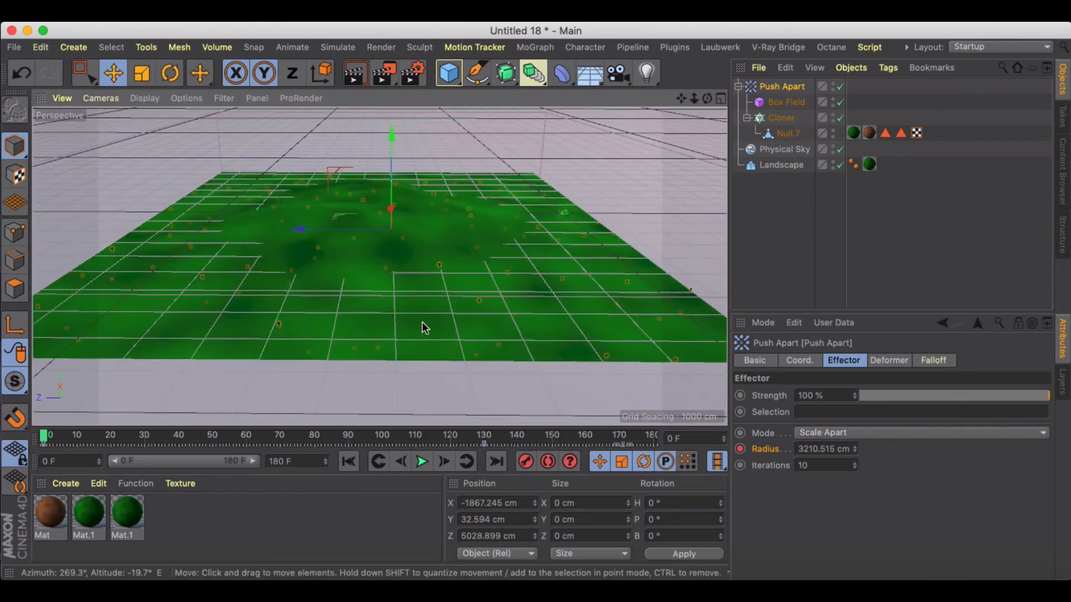
# - Play the animation to watch the trees grow from nothing to full size
pyautogui.click(422, 461)
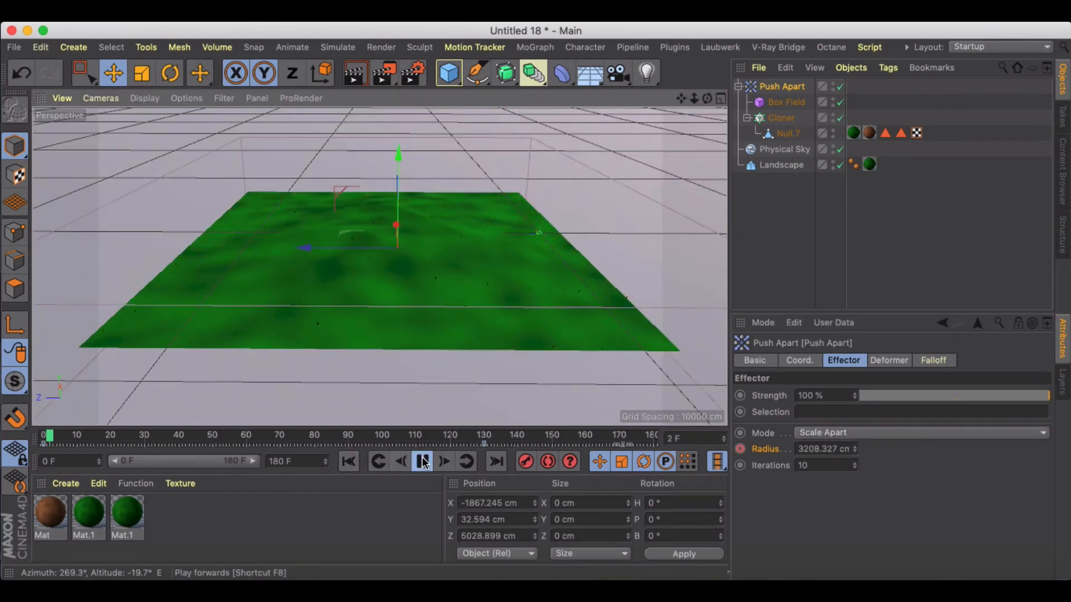
pyautogui.click(422, 462)
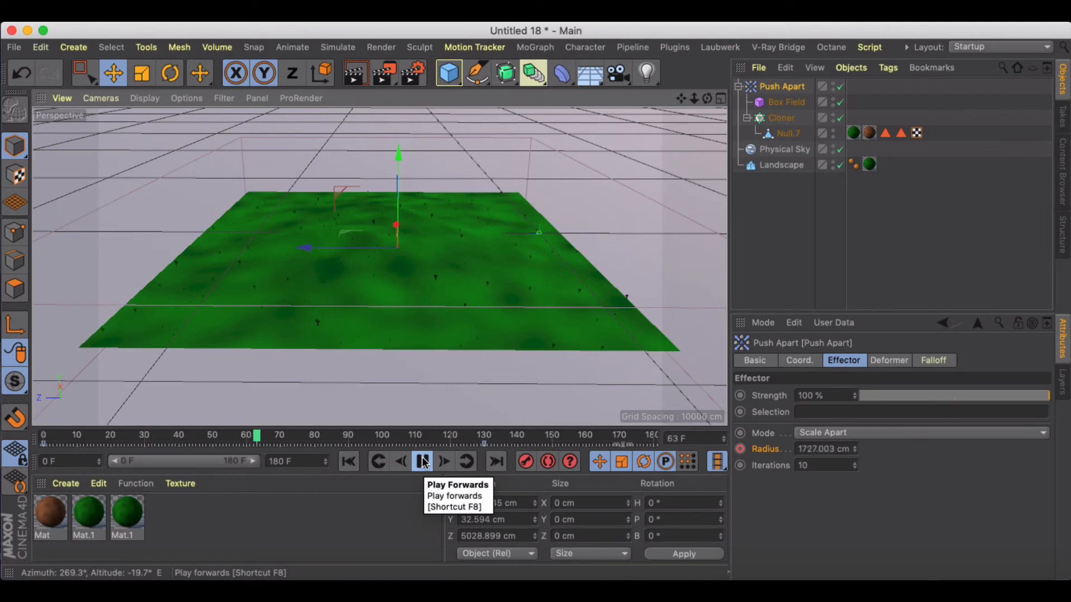
pyautogui.click(422, 462)
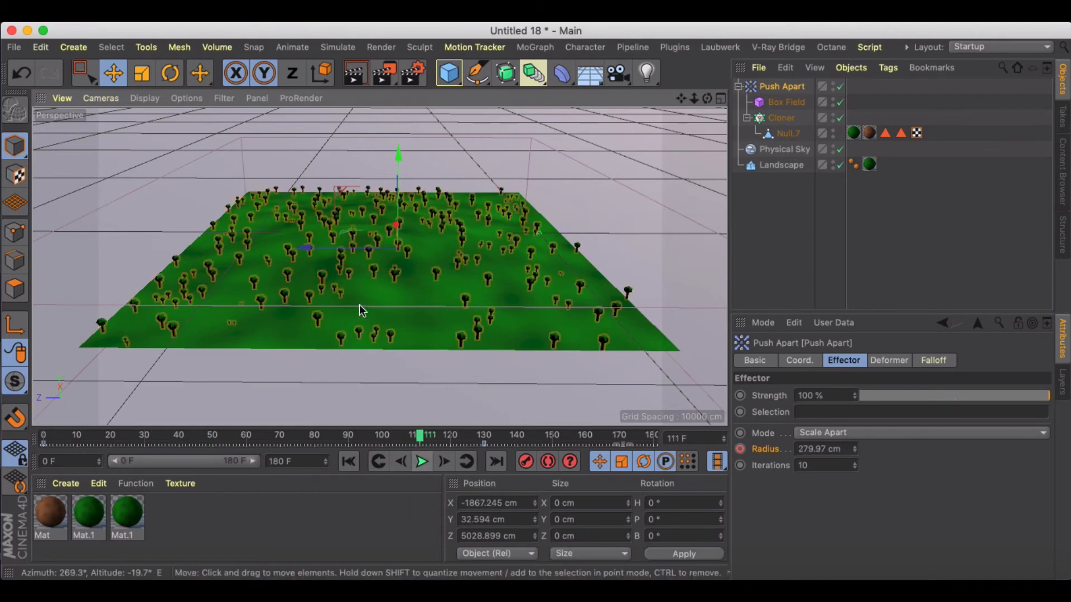
pyautogui.click(422, 462)
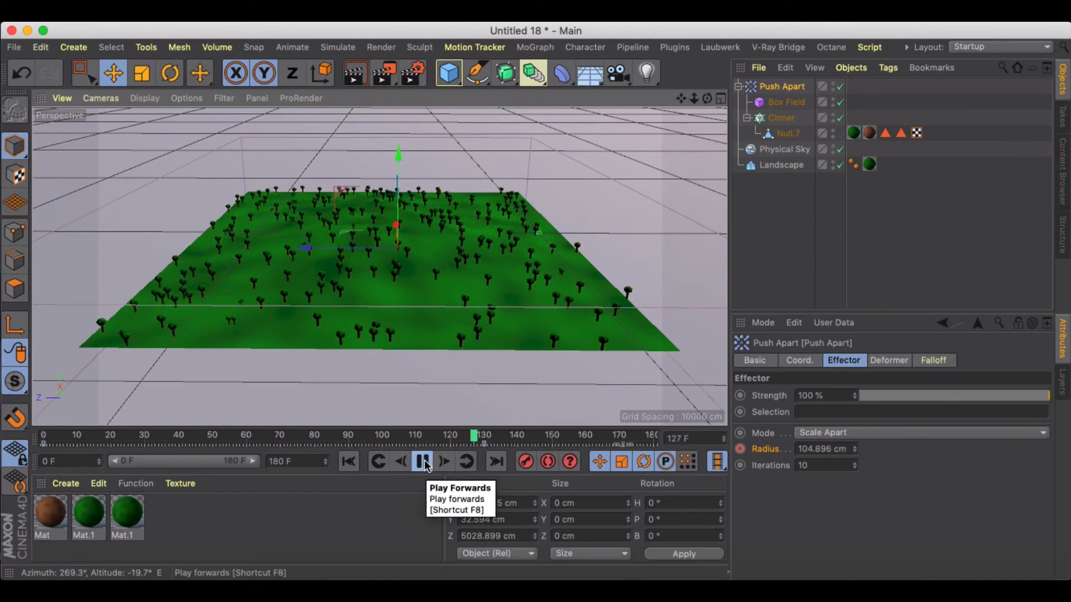
pyautogui.click(422, 462)
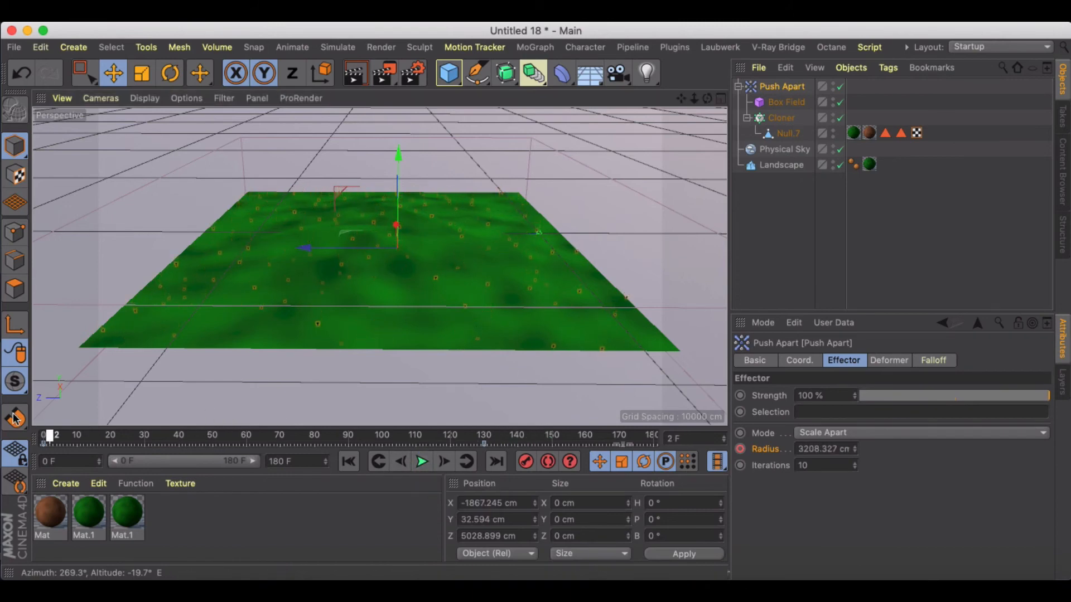
# - Show the Timeline (Dope Sheet) to inspect the Radius keyframes
pyautogui.click(923, 69)
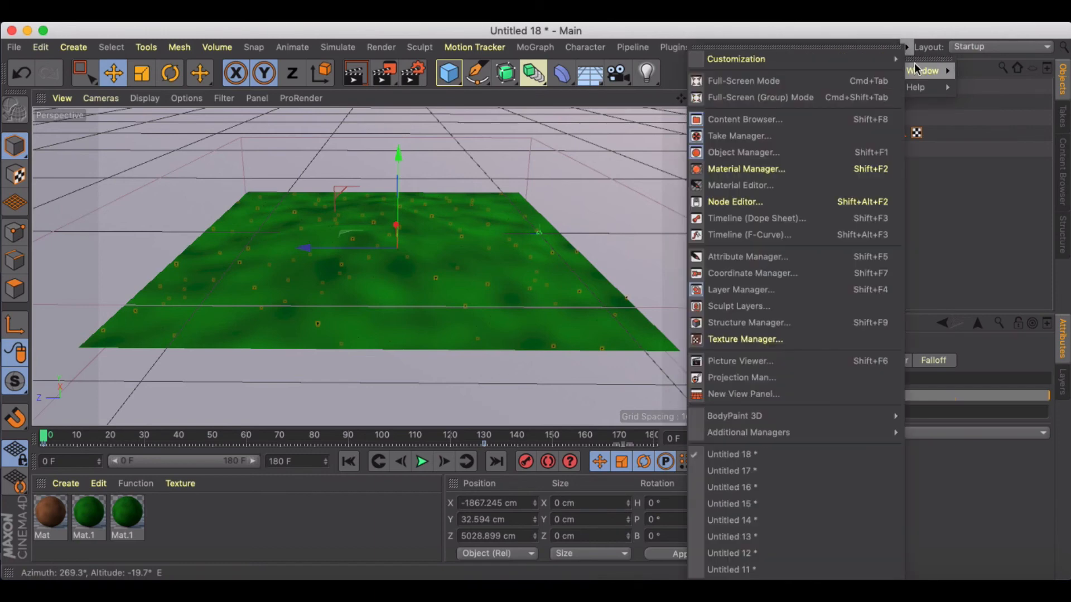
pyautogui.click(749, 234)
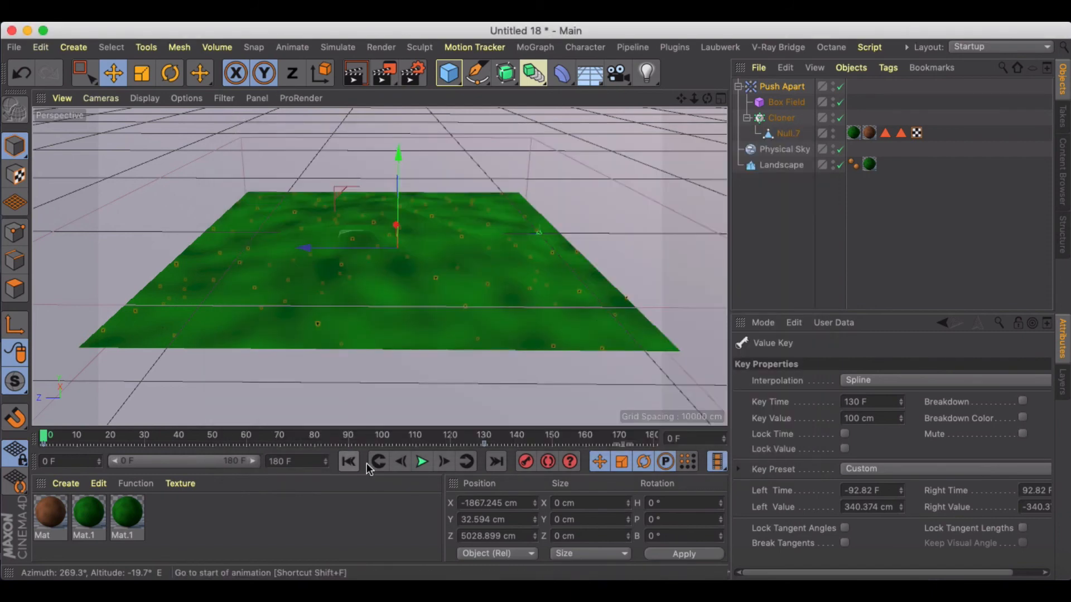
# - Replay the tree growth animation from the start
pyautogui.click(422, 462)
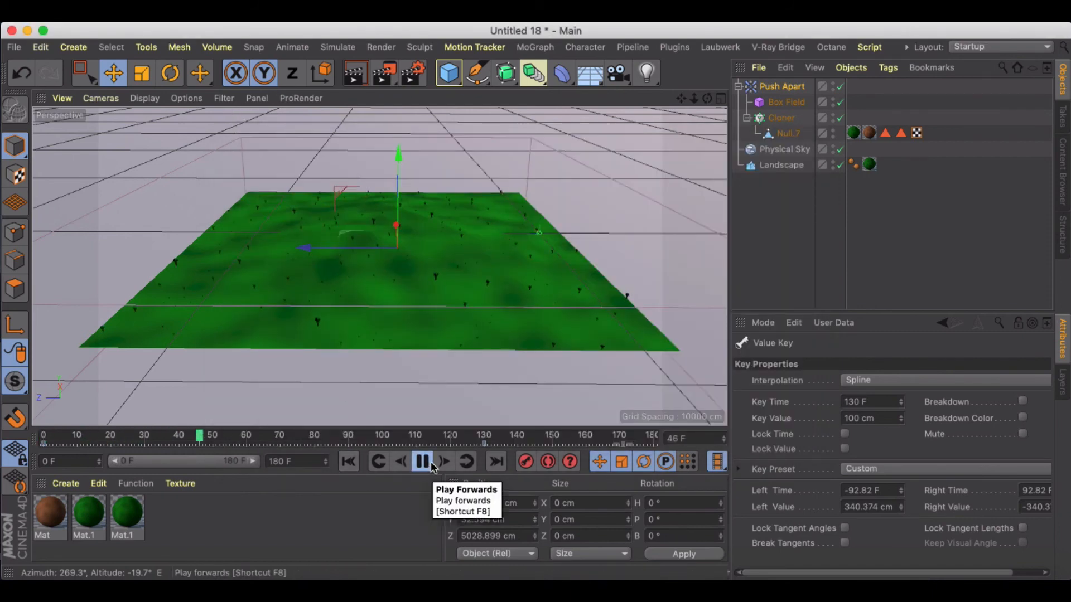
pyautogui.click(422, 462)
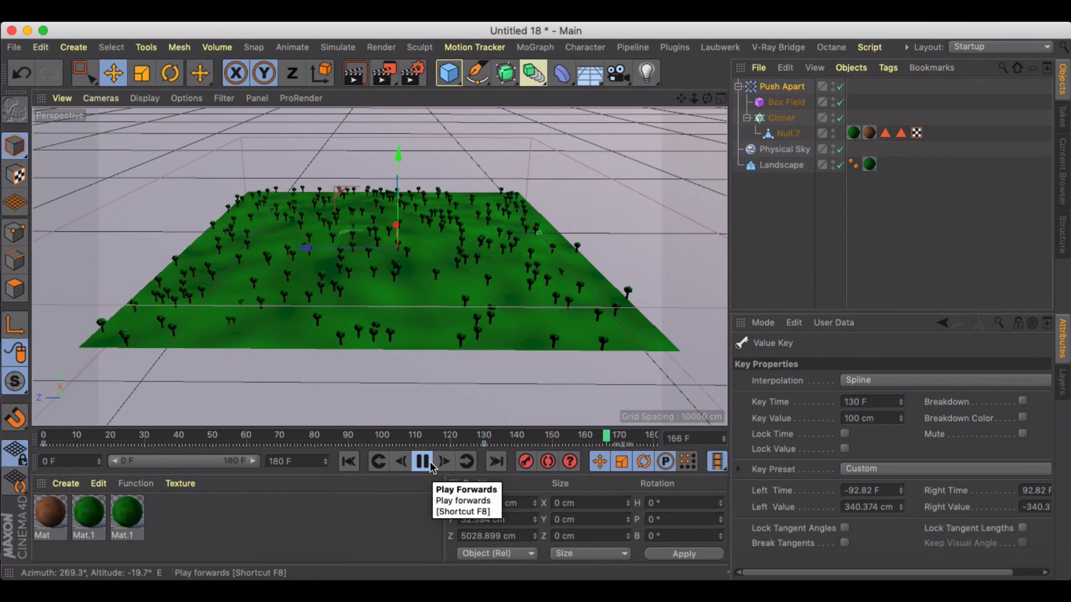
pyautogui.click(421, 461)
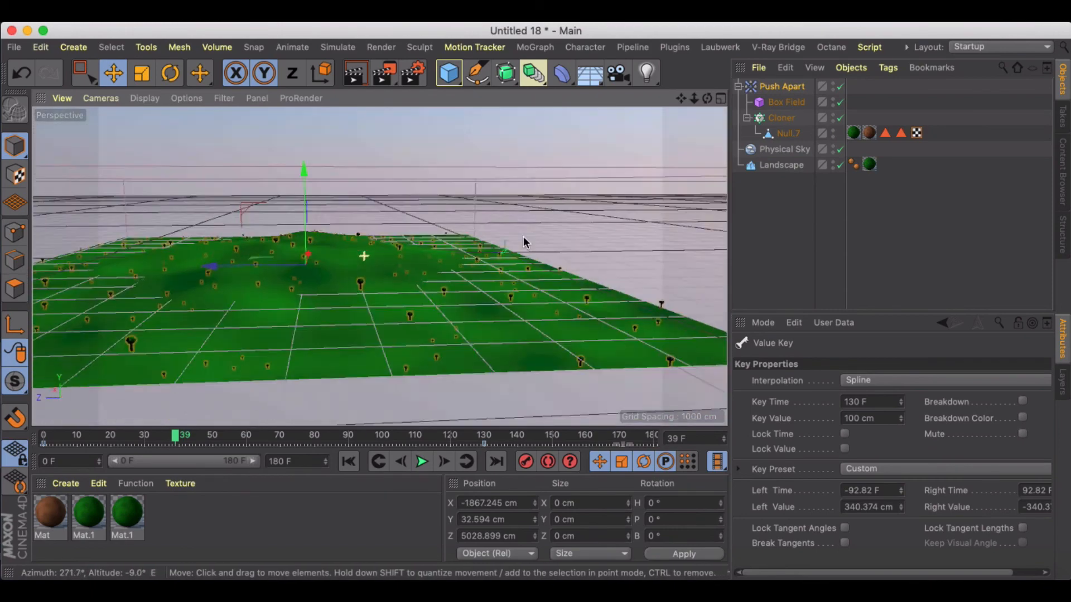
# - Orbit the view down to ground level and across the trees on the hills
pyautogui.moveTo(524, 242); pyautogui.dragTo(463, 267)
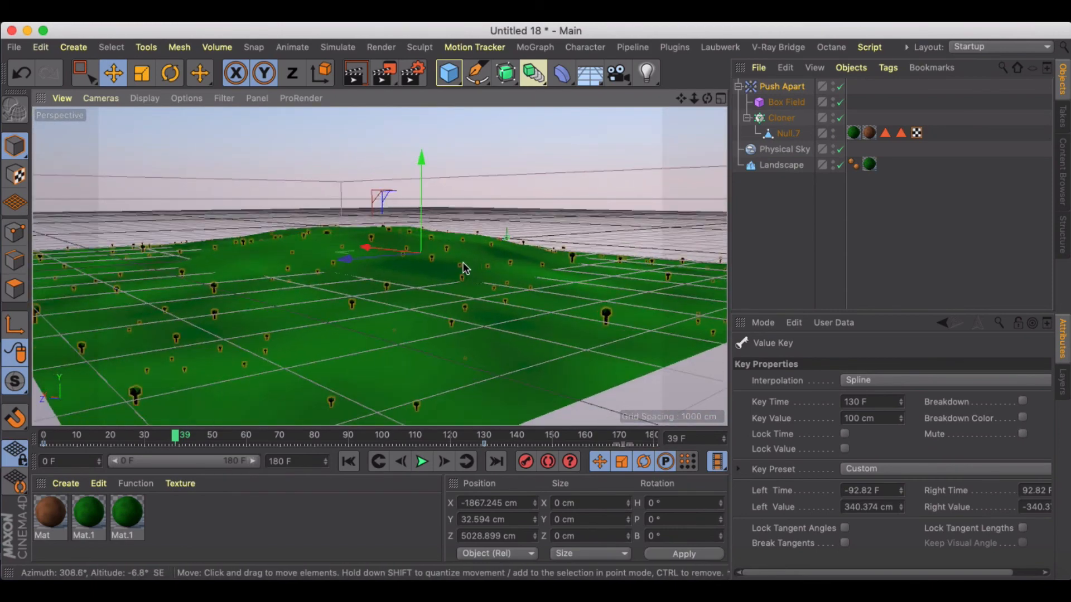
pyautogui.moveTo(464, 267); pyautogui.dragTo(198, 283)
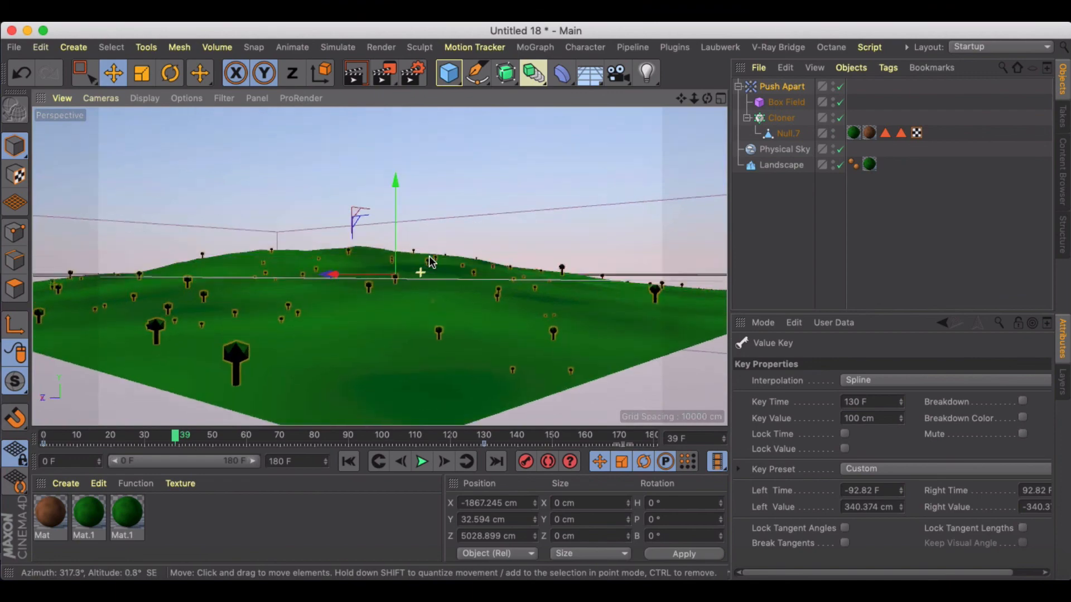
pyautogui.moveTo(430, 261); pyautogui.dragTo(416, 300)
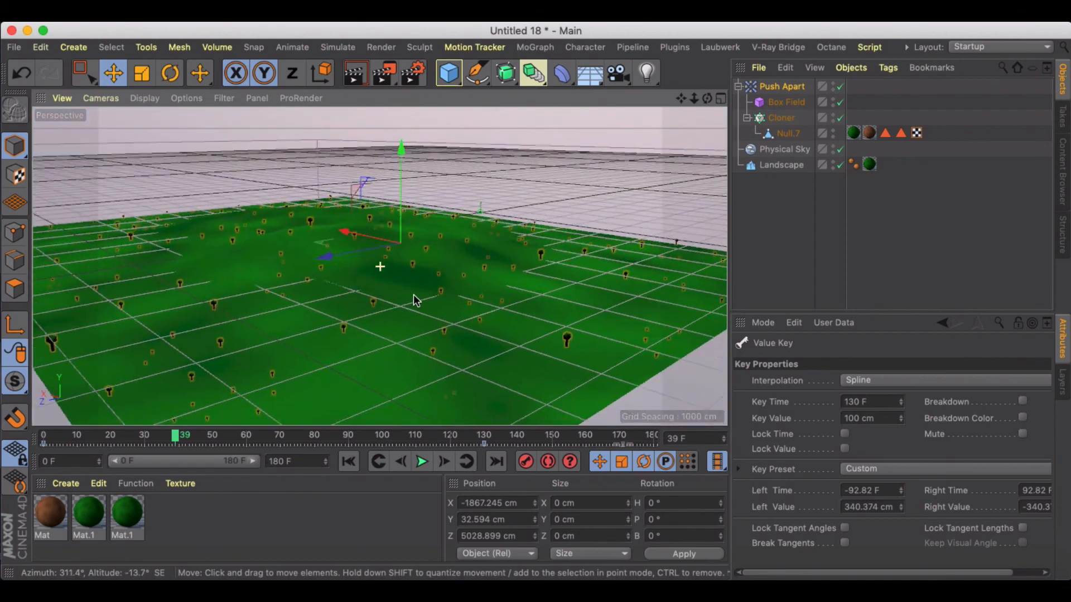
pyautogui.moveTo(416, 300); pyautogui.dragTo(382, 297)
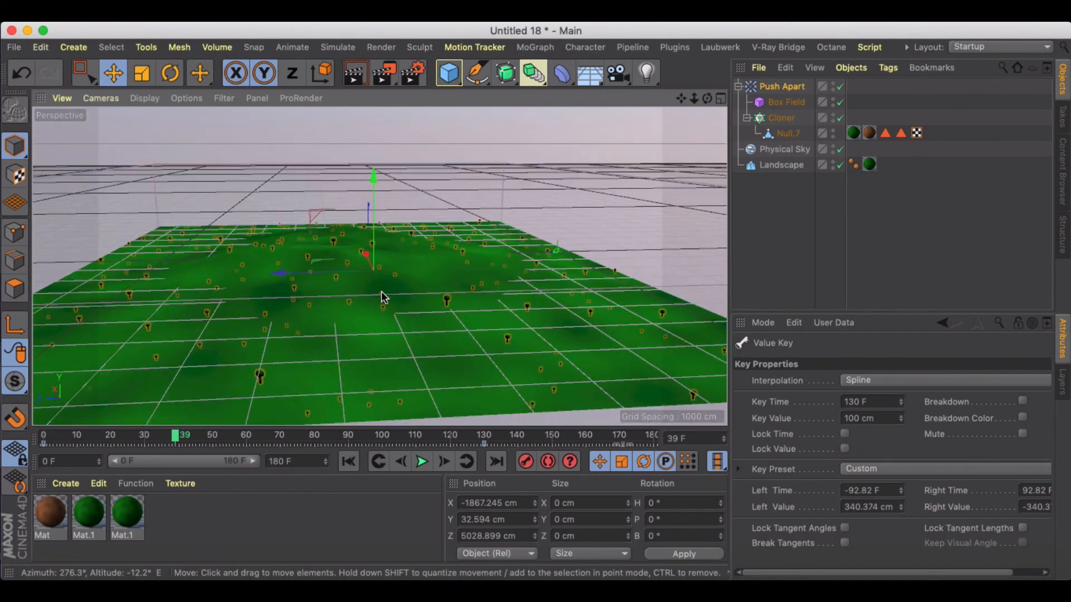
pyautogui.moveTo(383, 296); pyautogui.dragTo(361, 305)
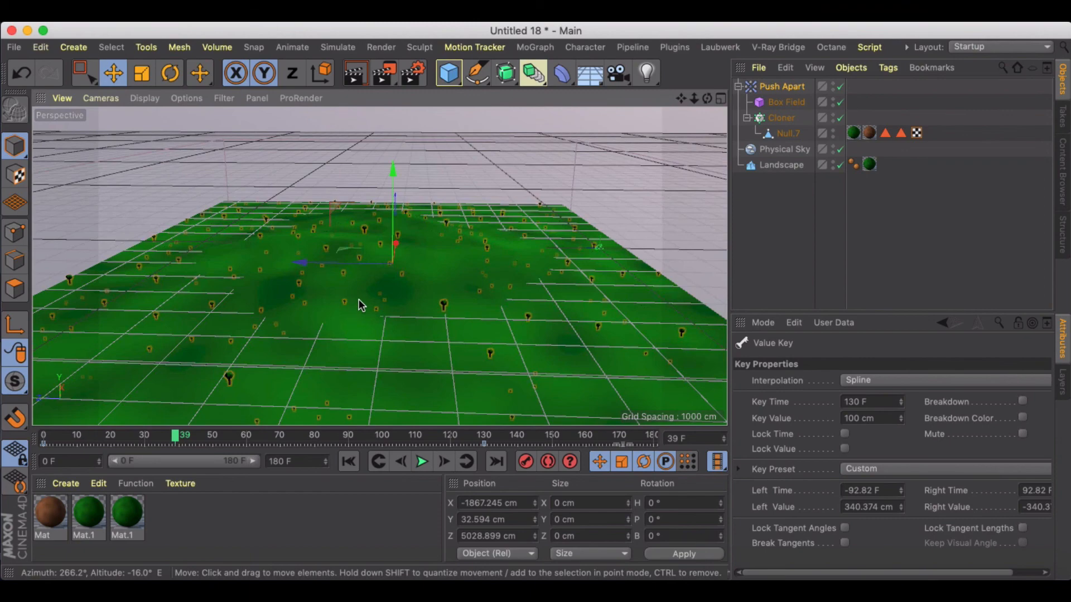
pyautogui.moveTo(437, 282)
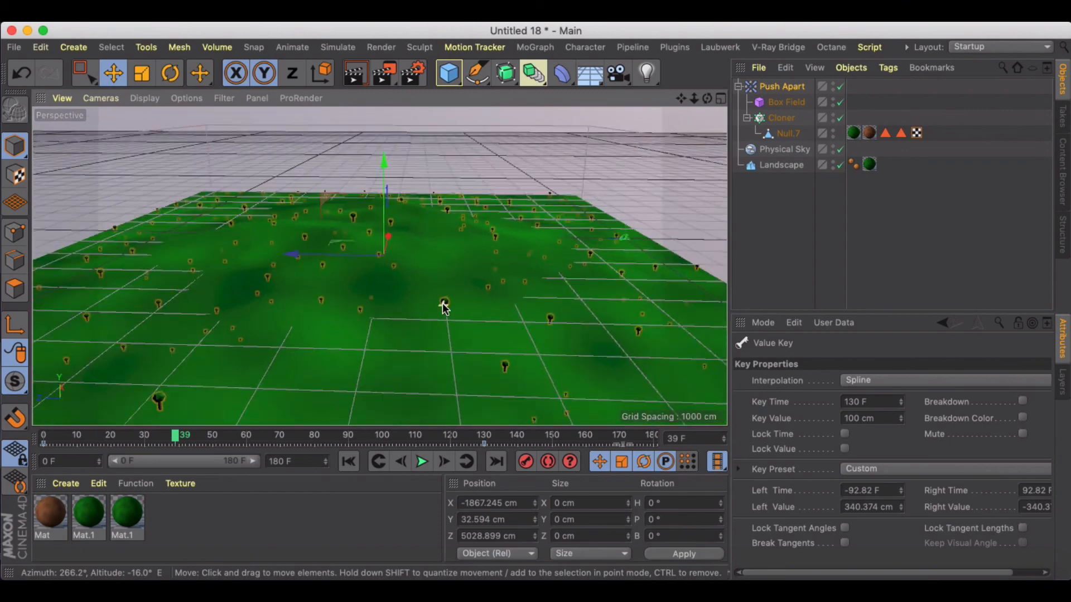
pyautogui.moveTo(444, 308); pyautogui.dragTo(430, 352)
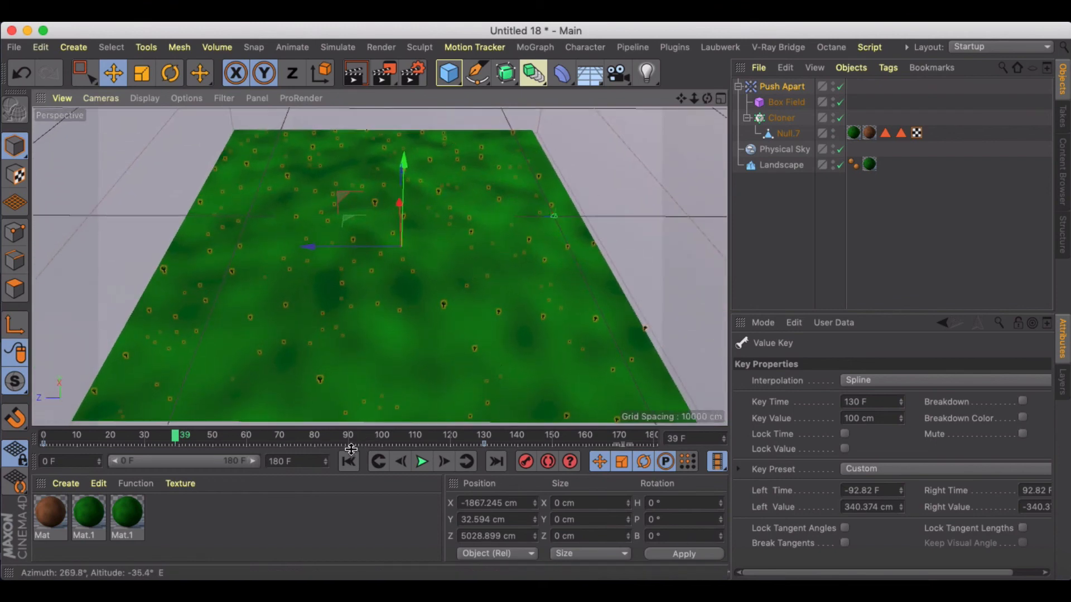
# - Replay the tree growth from frame 0 to preview it close up
pyautogui.click(422, 462)
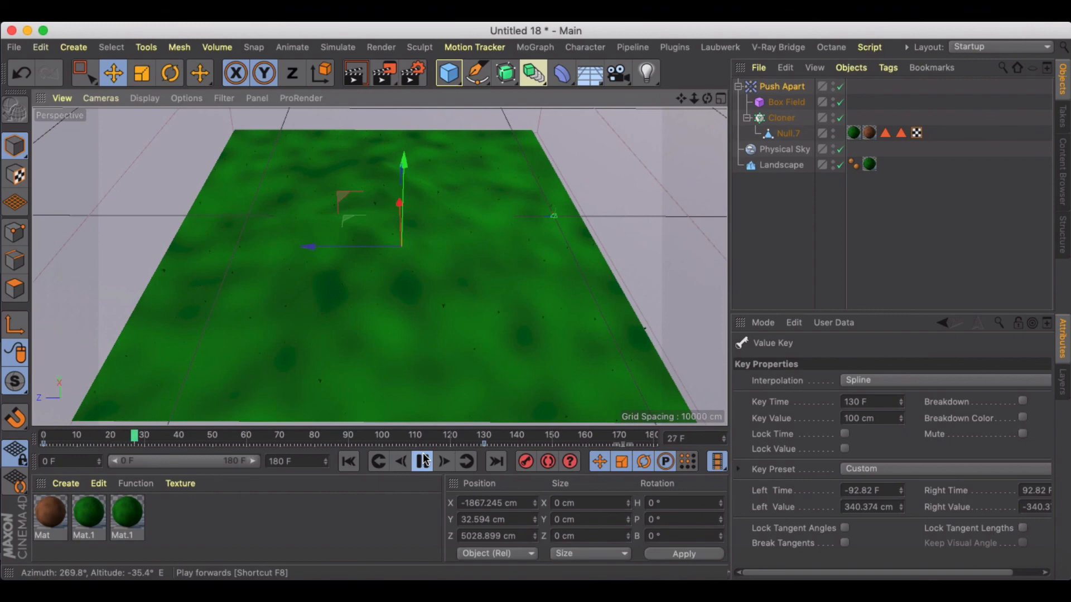
pyautogui.click(422, 462)
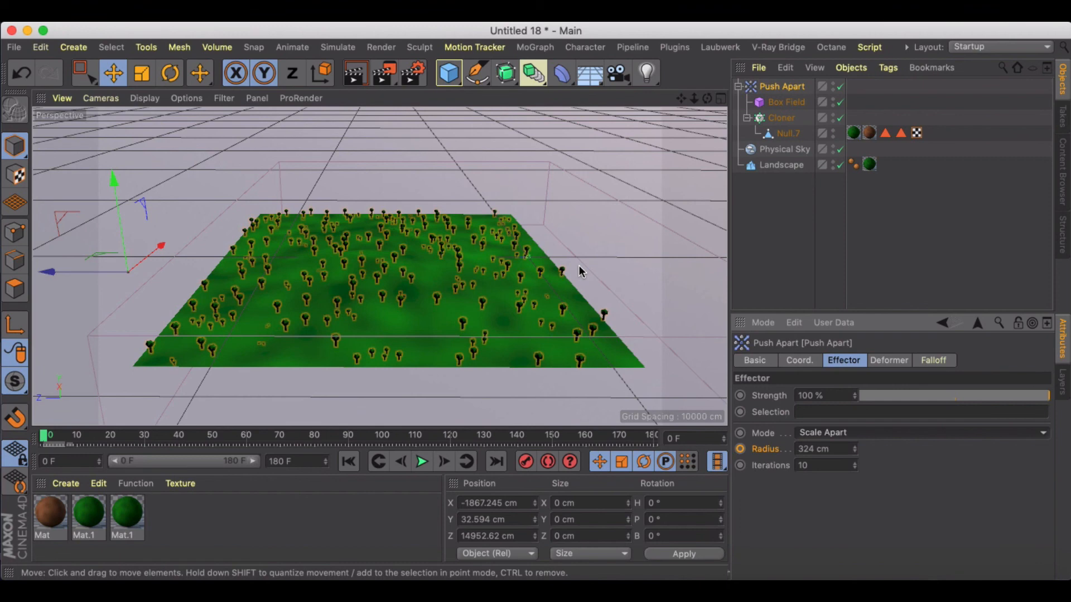
pyautogui.moveTo(577, 261)
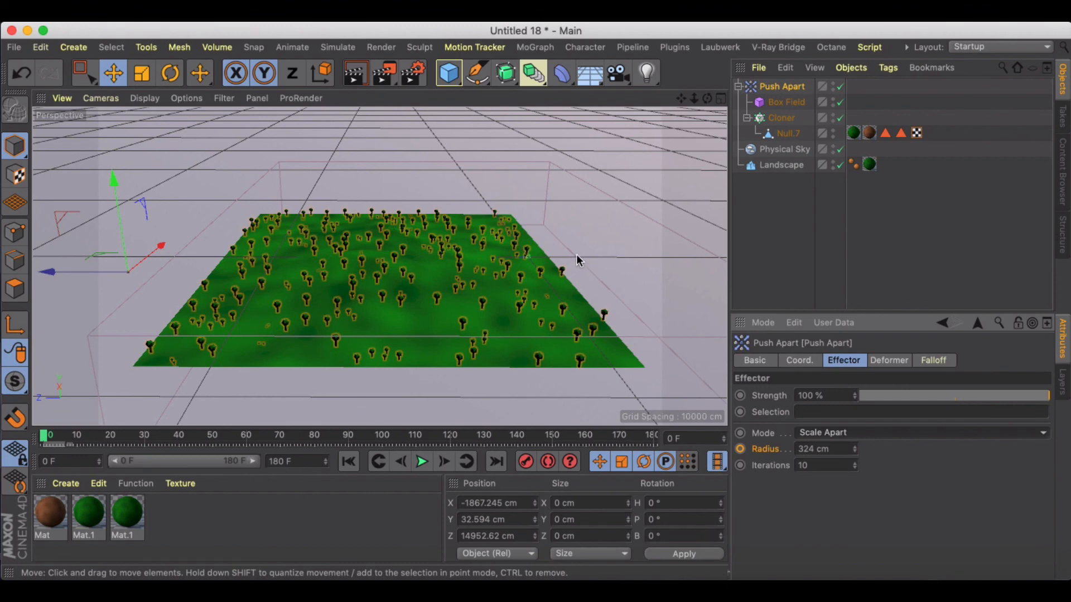